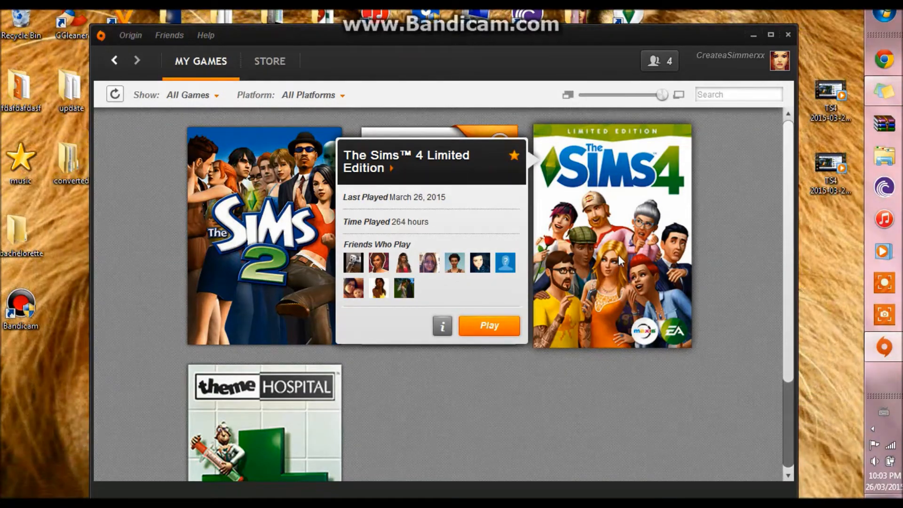
# Start Repair Game on The Sims 4 Limited Edition and let verification reach 49%.
pyautogui.rightClick(610, 173)
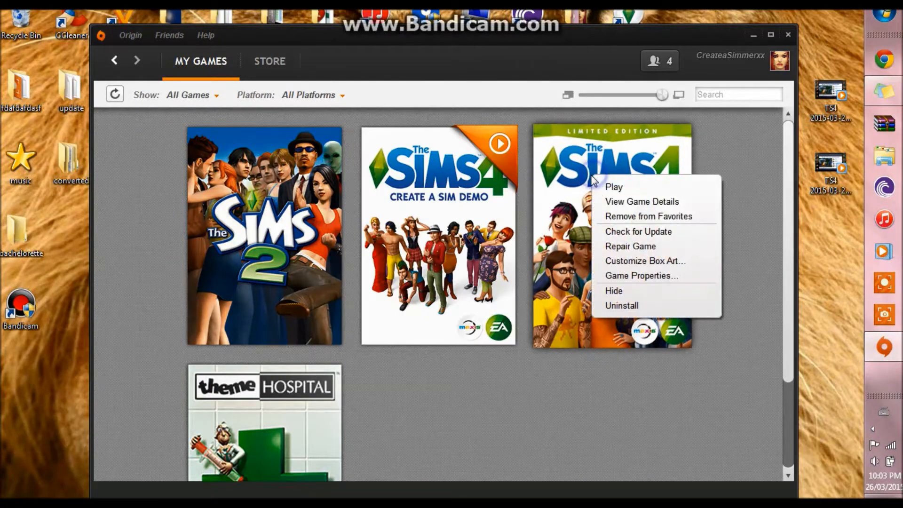
pyautogui.moveTo(634, 246)
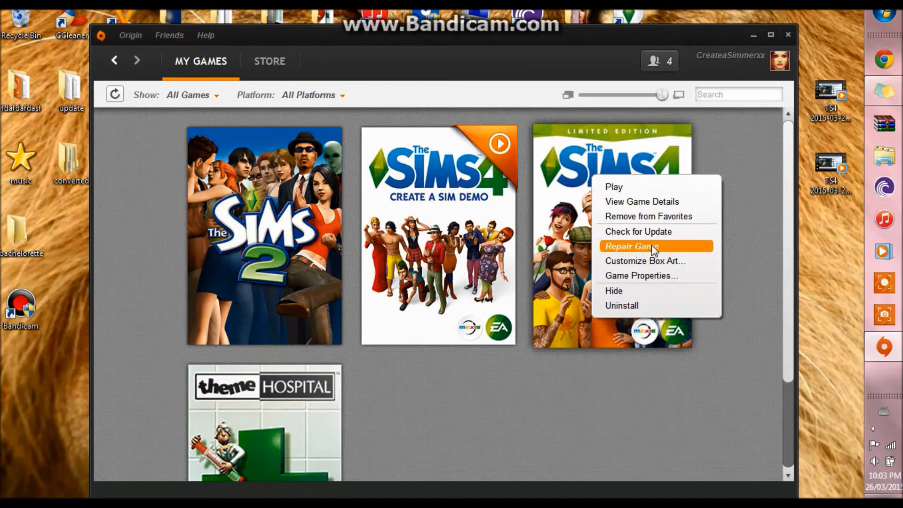
pyautogui.moveTo(642, 248)
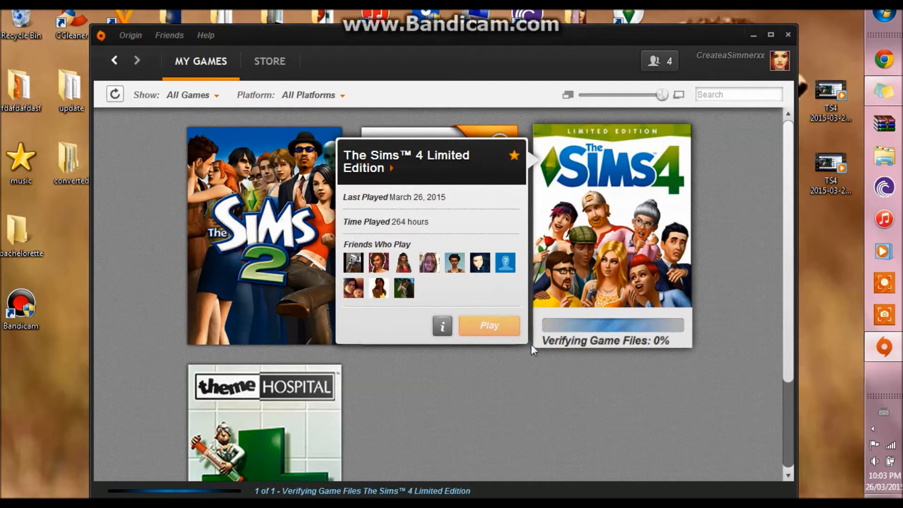
pyautogui.moveTo(755, 318)
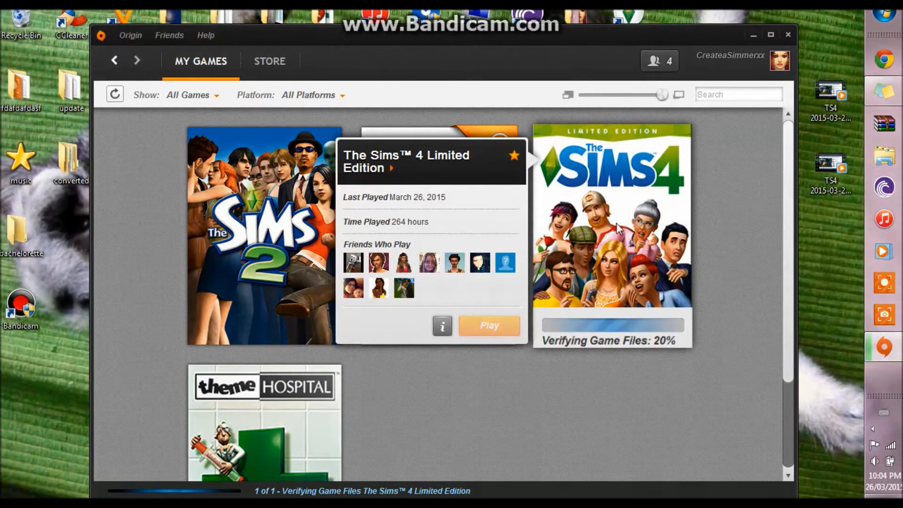
pyautogui.moveTo(596, 343)
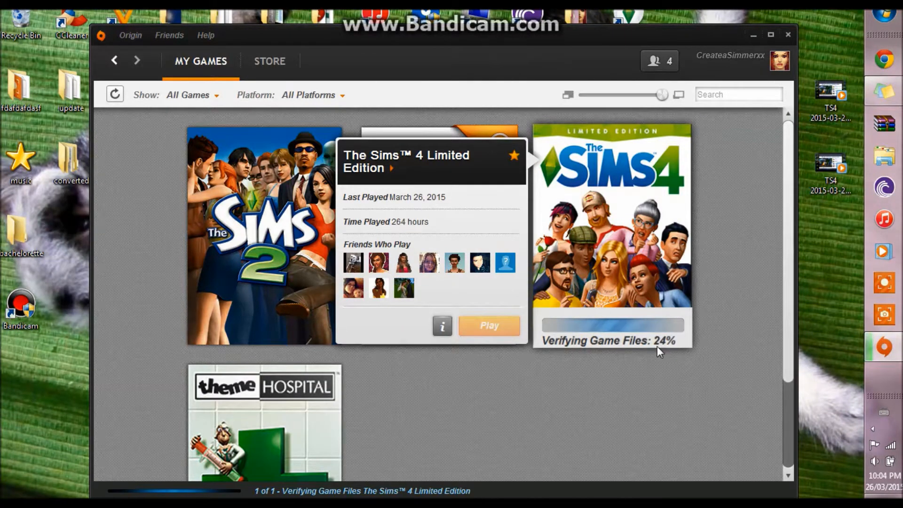
pyautogui.rightClick(612, 236)
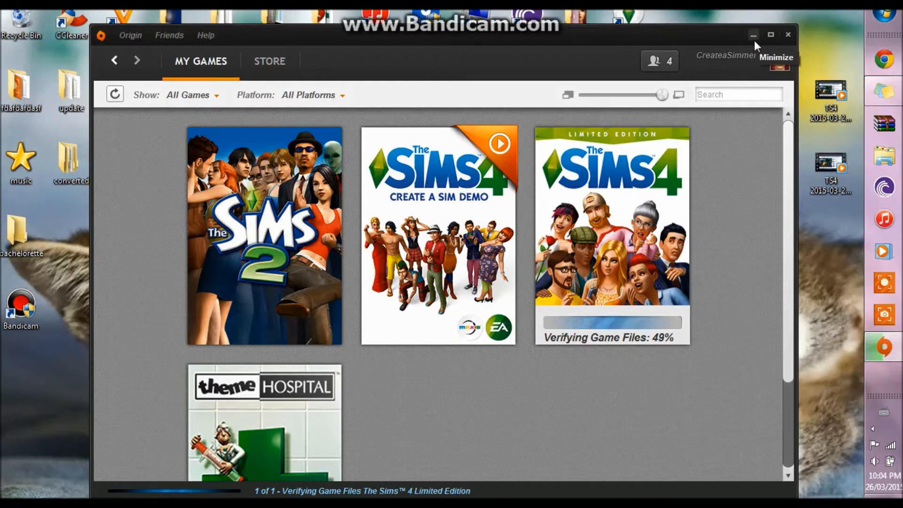
# Minimize Origin and wait on the desktop while the repair continues.
pyautogui.click(753, 35)
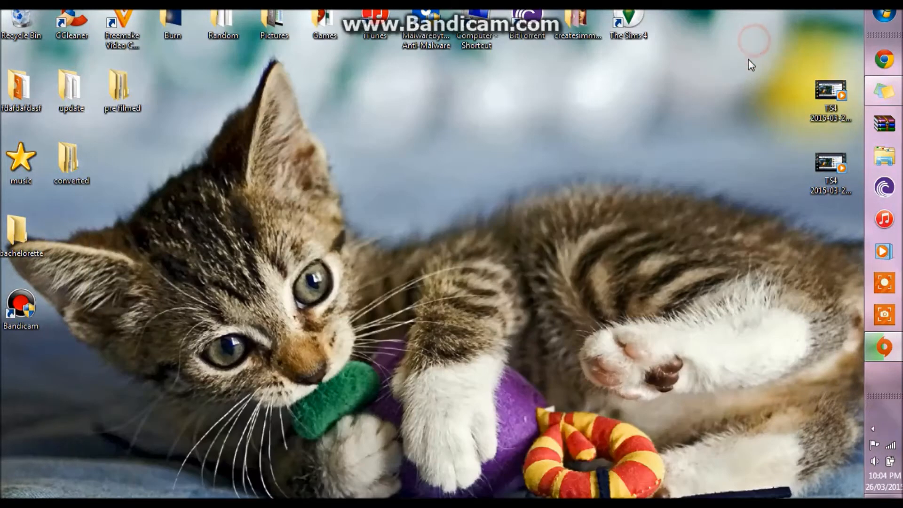
pyautogui.click(882, 347)
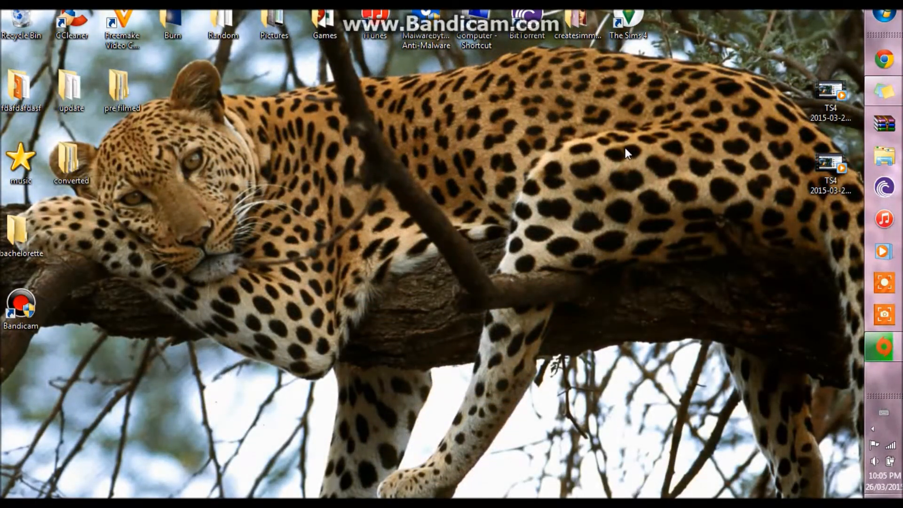
pyautogui.moveTo(637, 123)
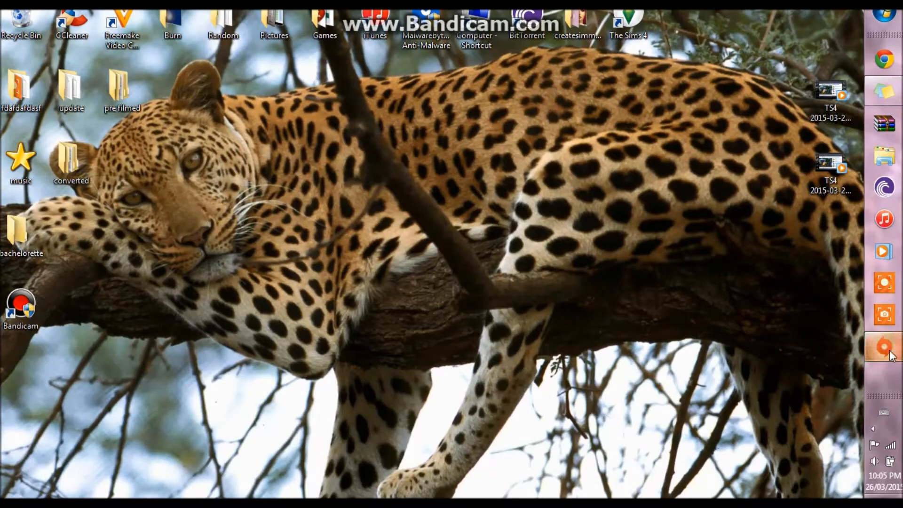
pyautogui.click(885, 348)
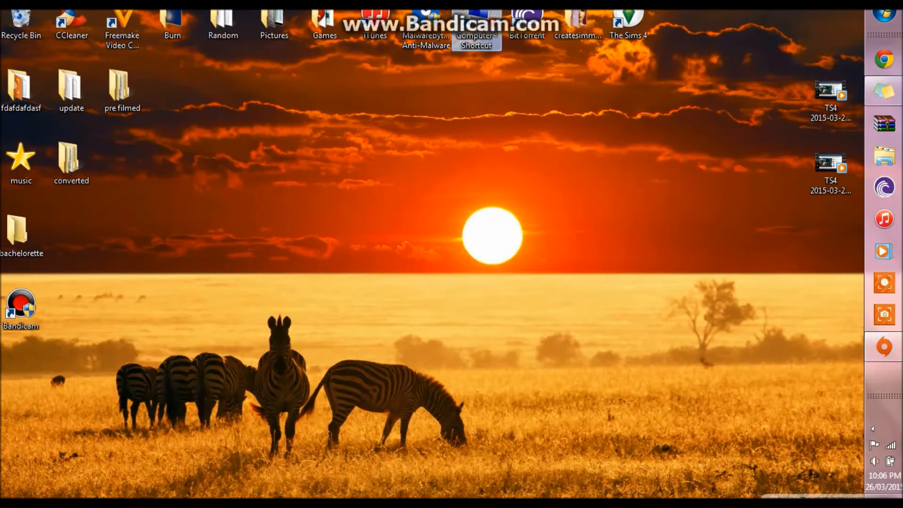
# Open Computer and navigate to Documents > Electronic Arts.
pyautogui.doubleClick(477, 17)
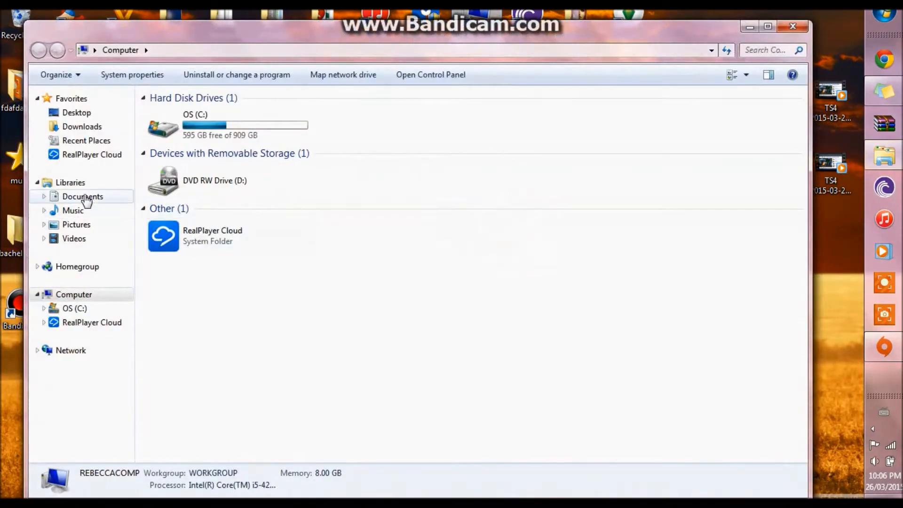
pyautogui.click(82, 197)
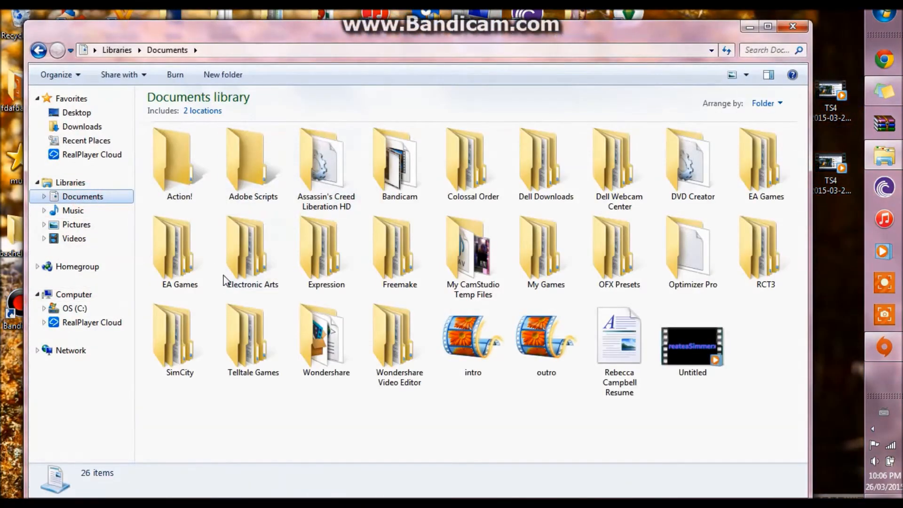
pyautogui.click(179, 251)
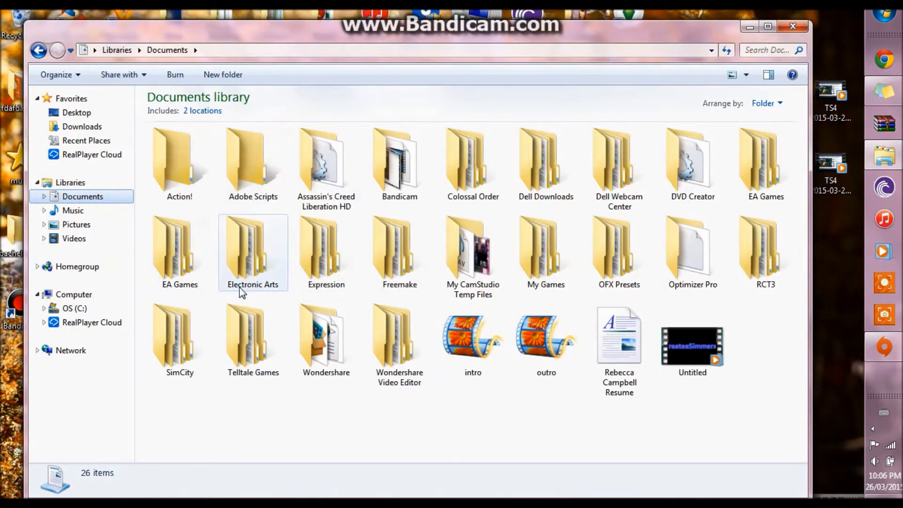
pyautogui.moveTo(265, 260)
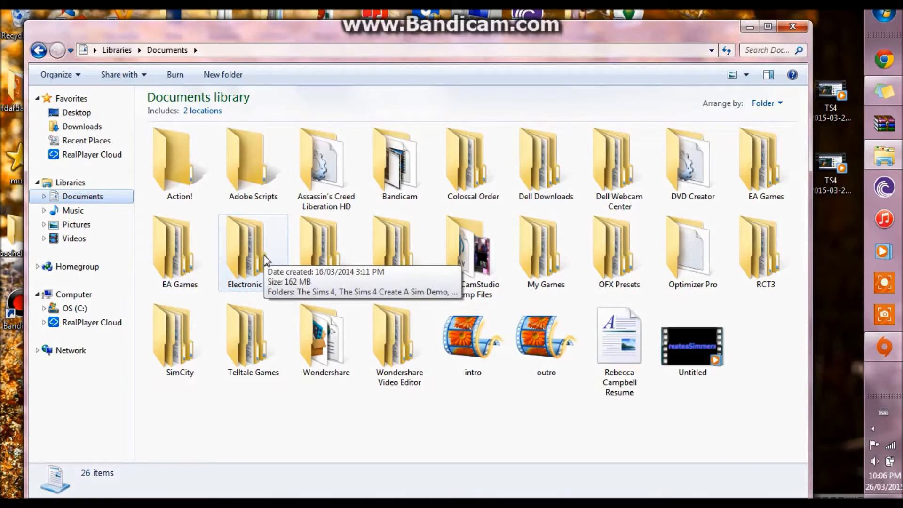
pyautogui.doubleClick(252, 251)
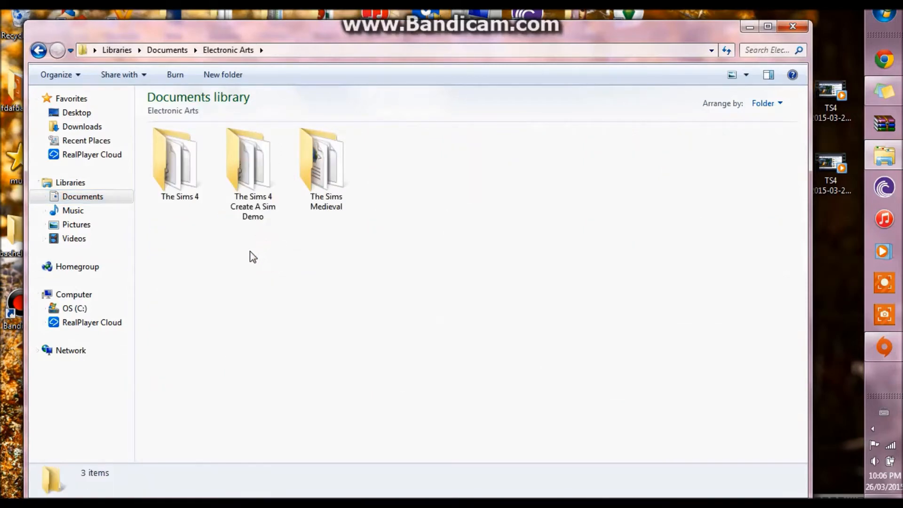
# Rename The Sims 4 folder to 'The Sims 4 Old' and close Explorer.
pyautogui.click(180, 164)
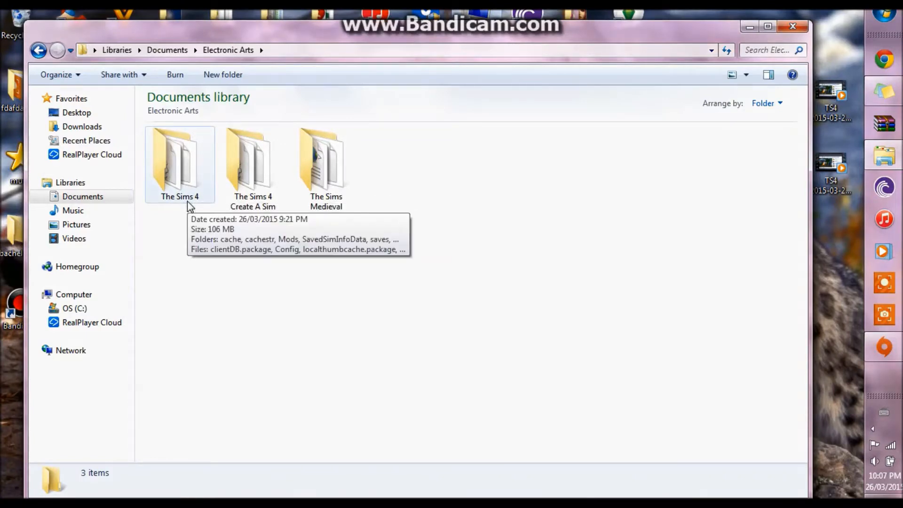
pyautogui.click(179, 164)
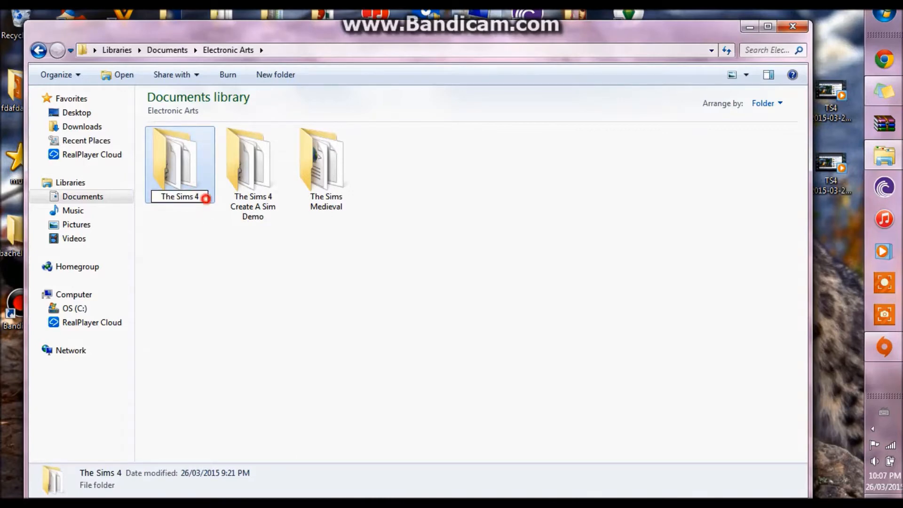
pyautogui.write('Old')
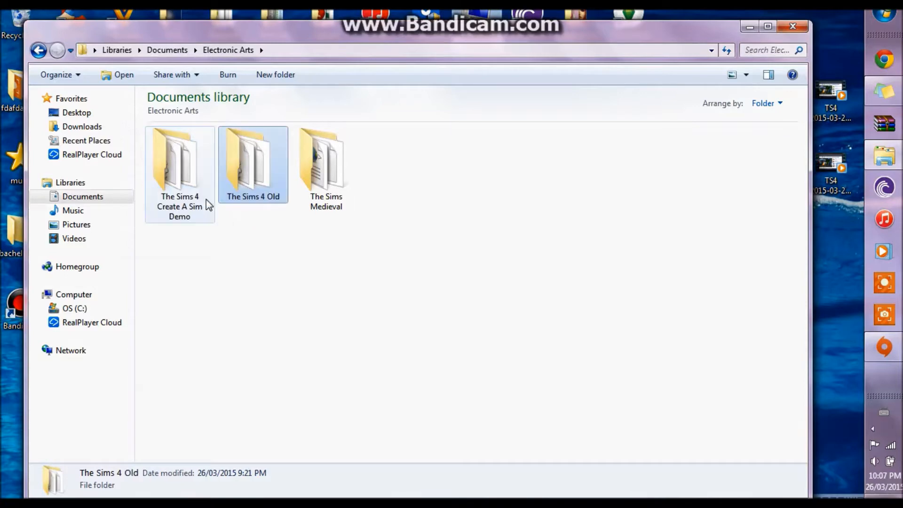
pyautogui.click(347, 307)
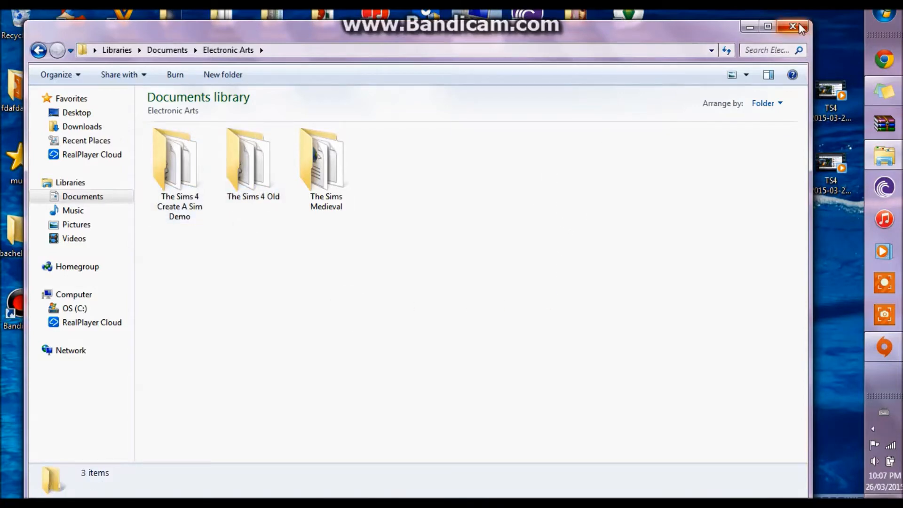
pyautogui.click(794, 28)
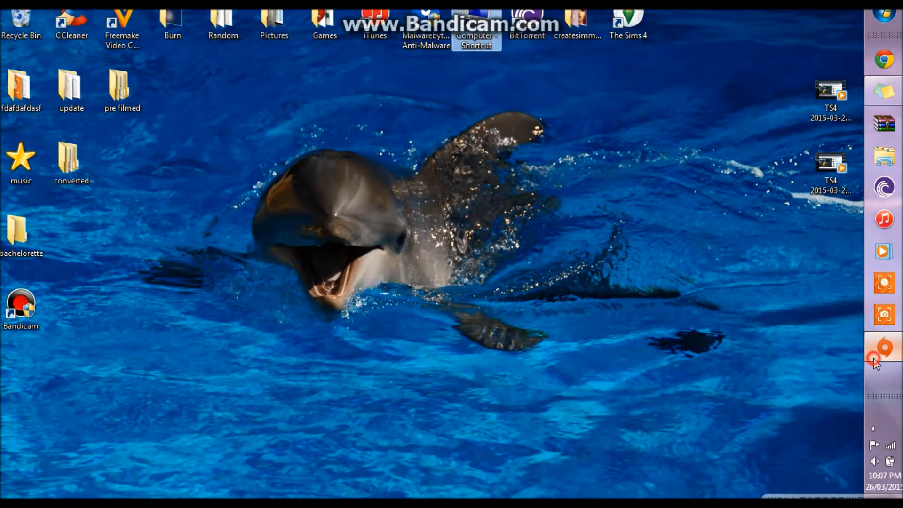
# Launch The Sims 4 from Origin and dismiss the Outdoor Retreat welcome popup.
pyautogui.click(884, 348)
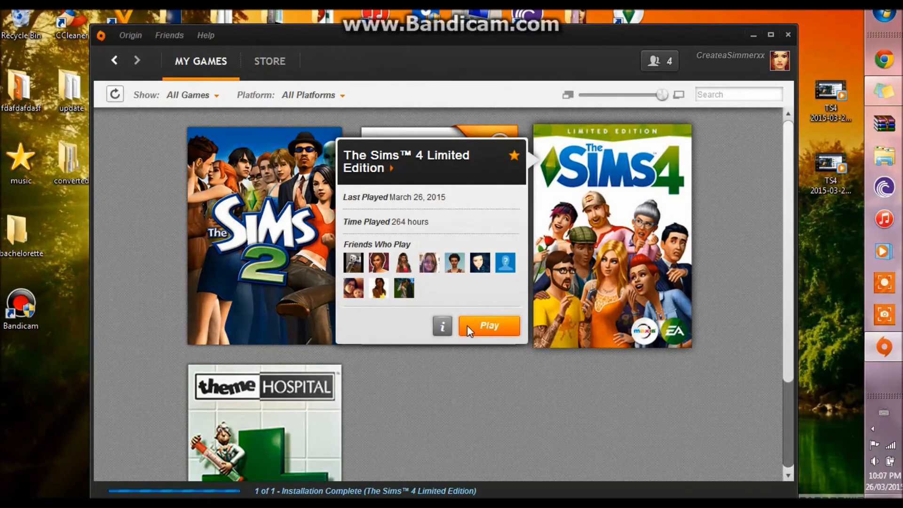
pyautogui.click(489, 326)
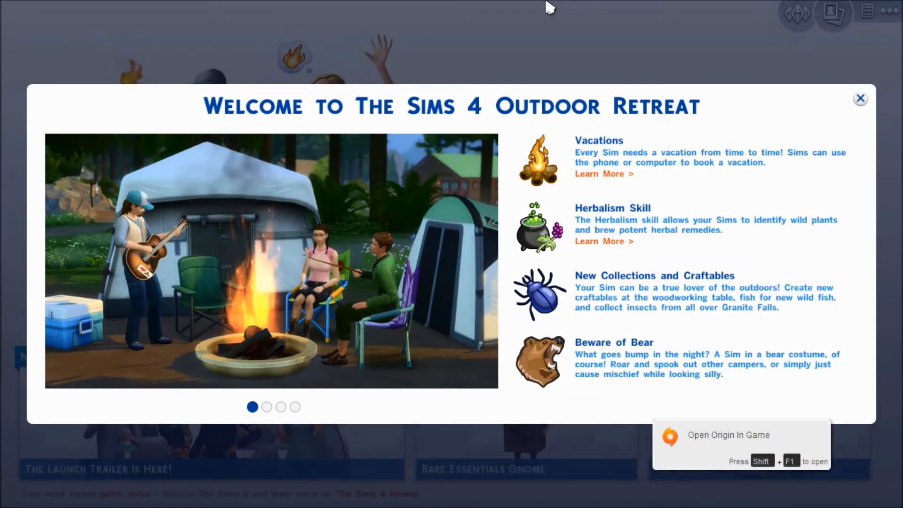
pyautogui.moveTo(602, 409)
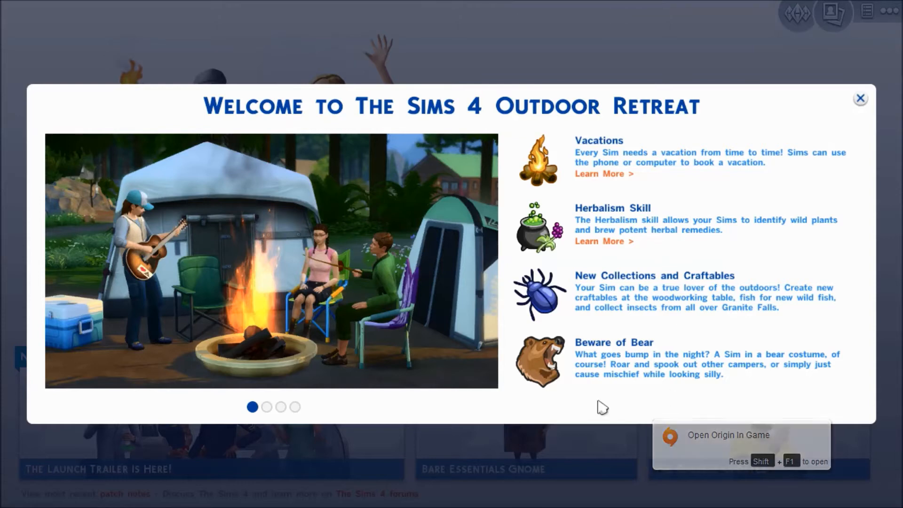
pyautogui.click(267, 407)
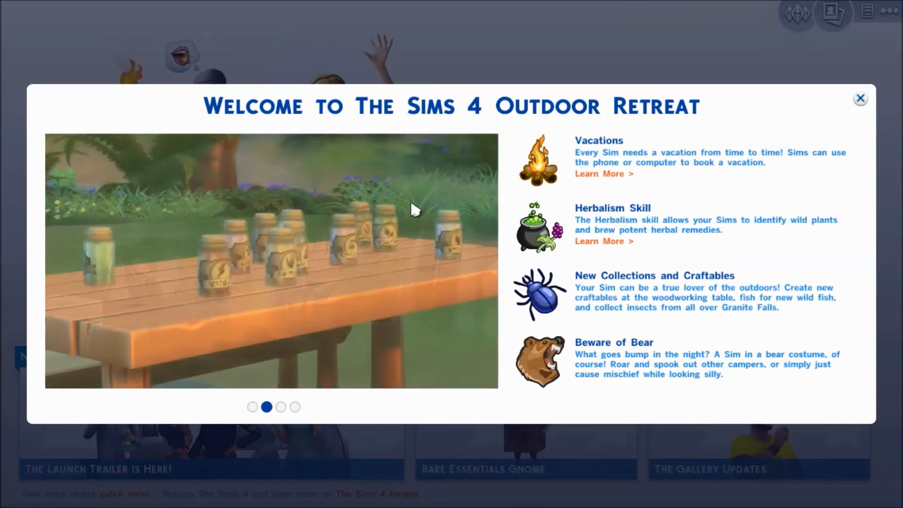
pyautogui.click(860, 98)
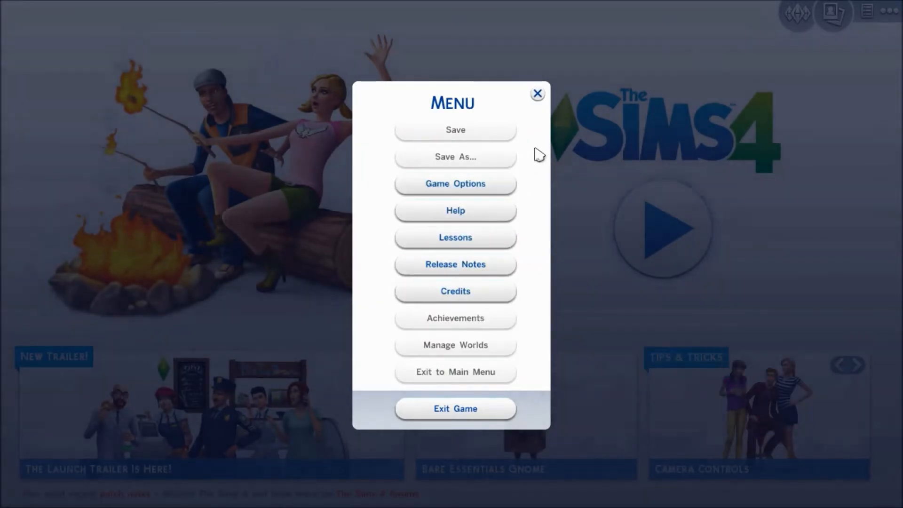
pyautogui.click(537, 94)
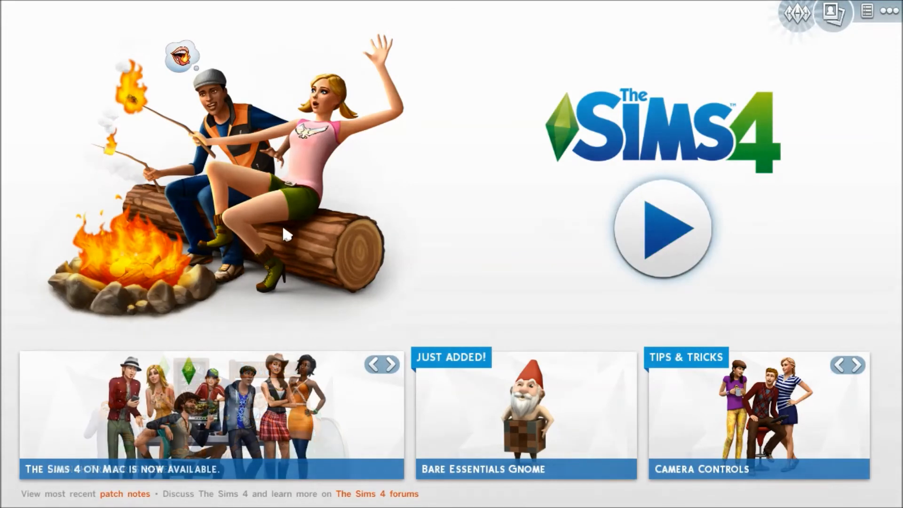
# Exit The Sims 4 through the Options Menu's Exit Game and confirm.
pyautogui.click(805, 13)
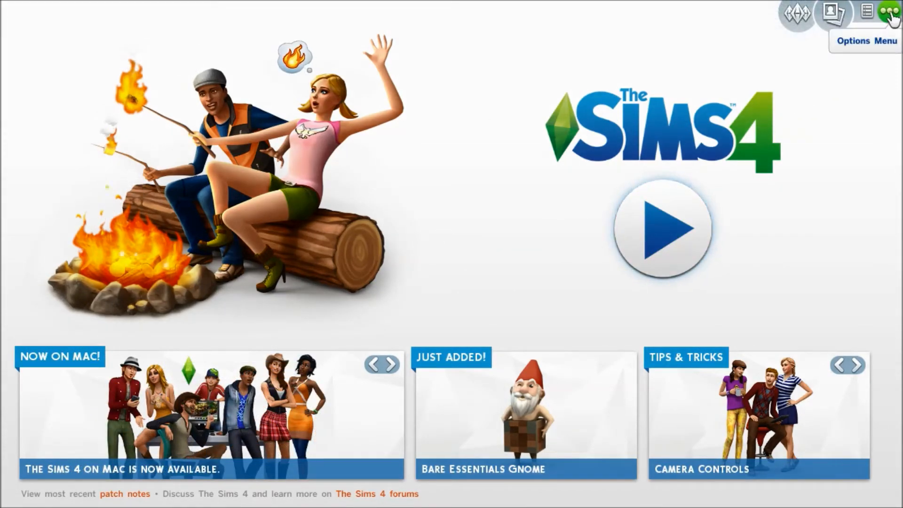
pyautogui.click(889, 12)
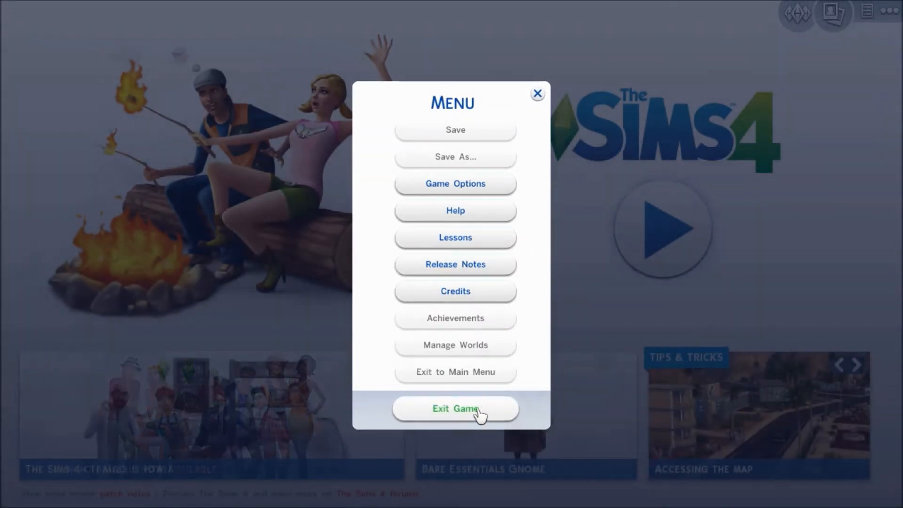
pyautogui.click(454, 408)
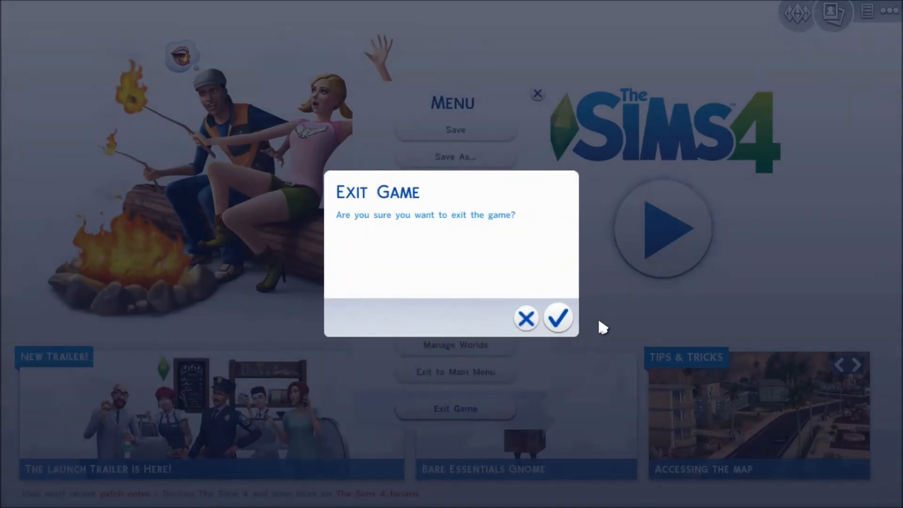
pyautogui.click(557, 318)
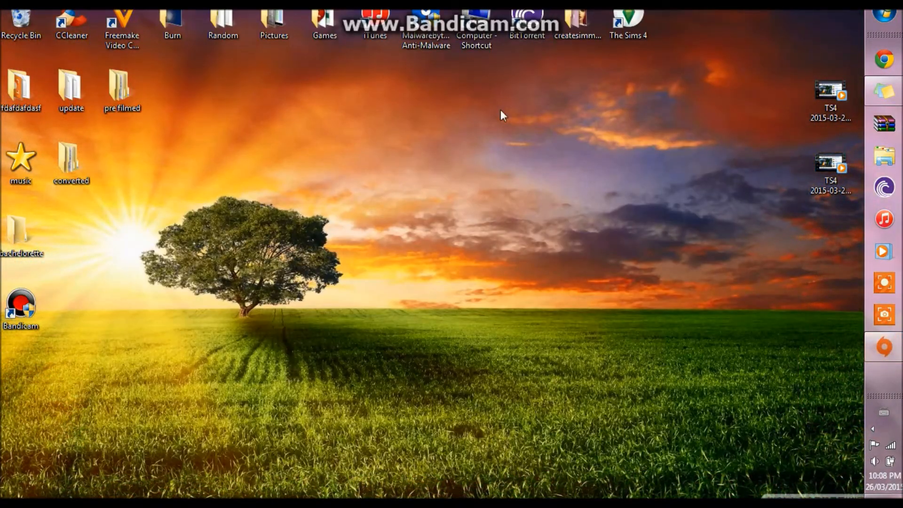
pyautogui.moveTo(726, 38)
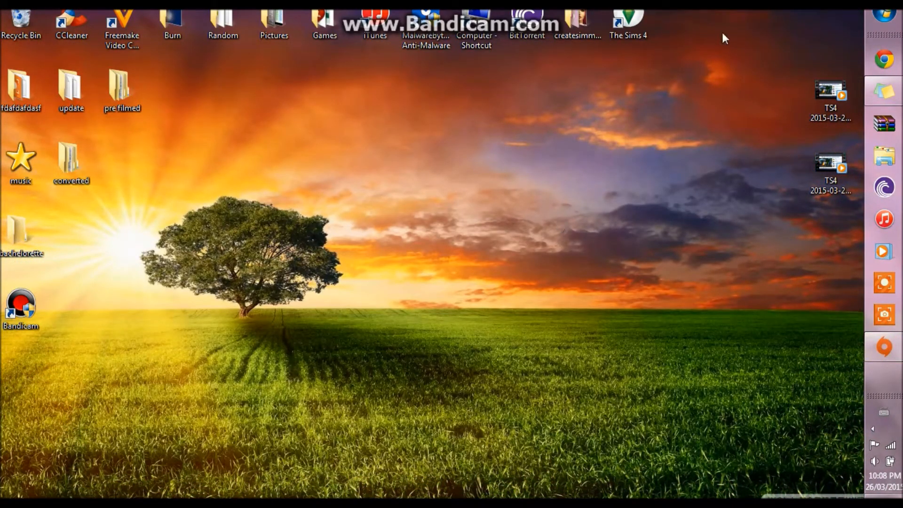
pyautogui.moveTo(465, 80)
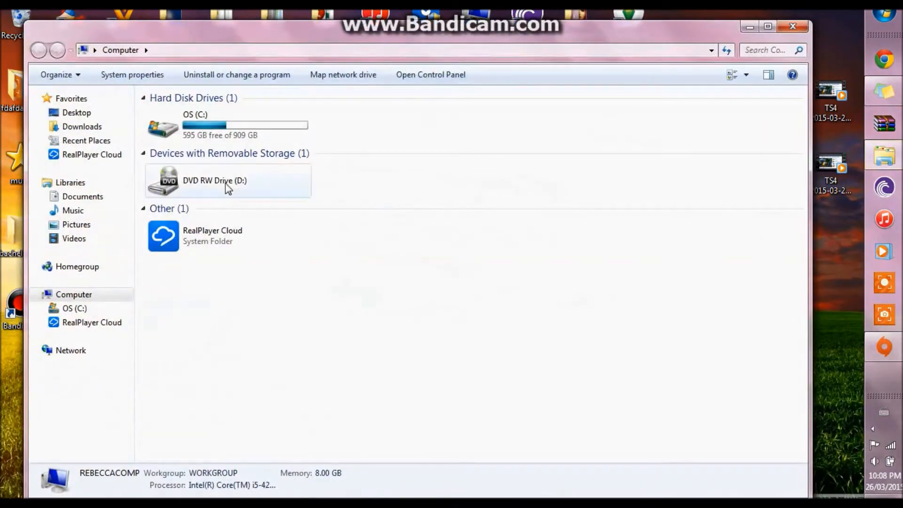
# Browse Documents > Electronic Arts into the newly generated The Sims 4 folder.
pyautogui.click(83, 197)
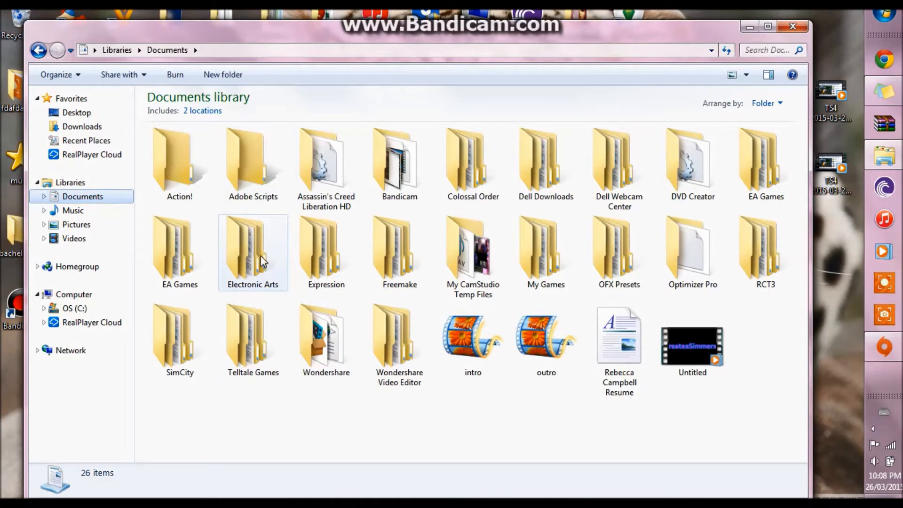
pyautogui.doubleClick(252, 248)
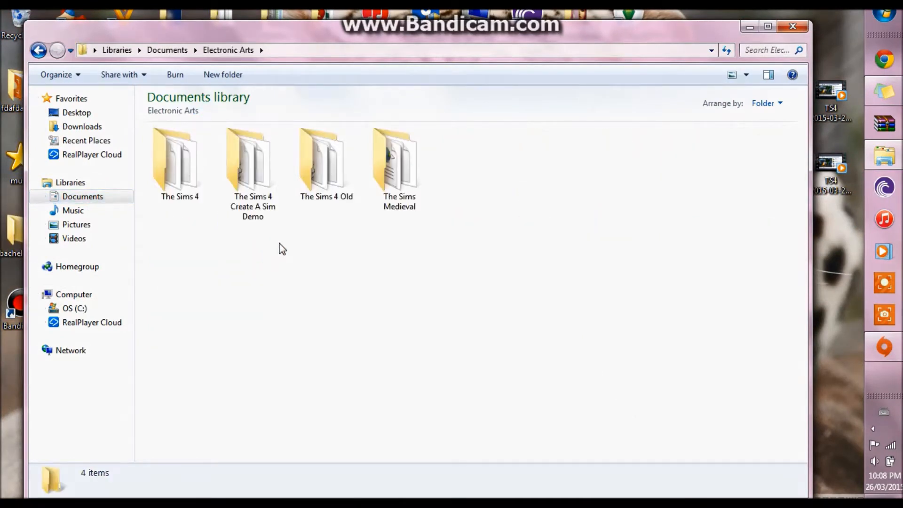
pyautogui.moveTo(182, 222)
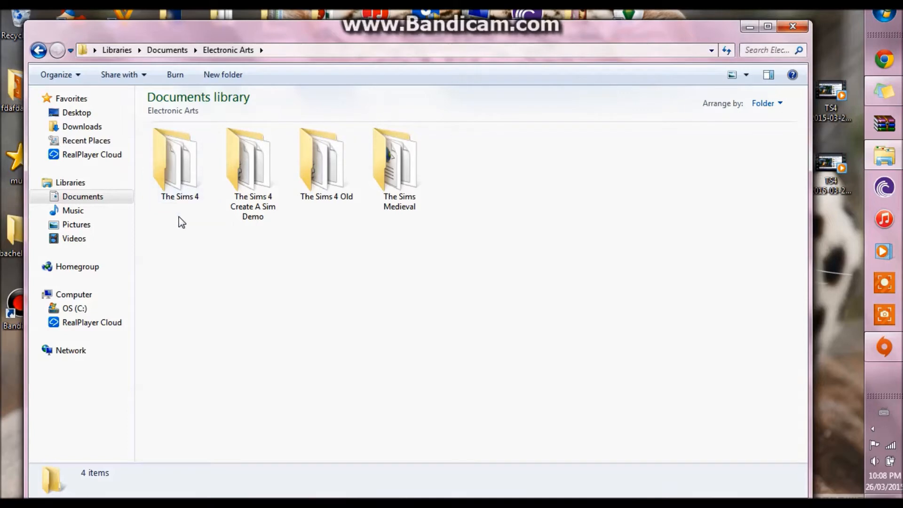
pyautogui.moveTo(197, 198)
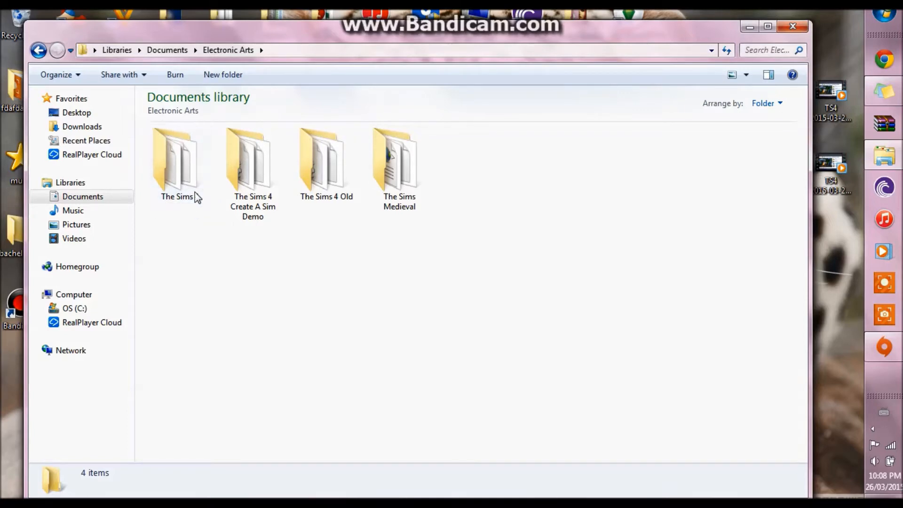
pyautogui.click(179, 162)
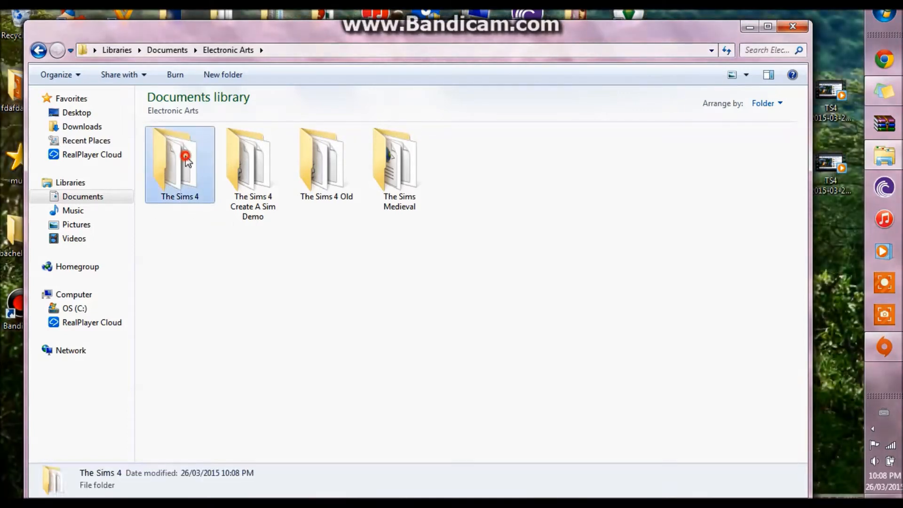
pyautogui.doubleClick(179, 161)
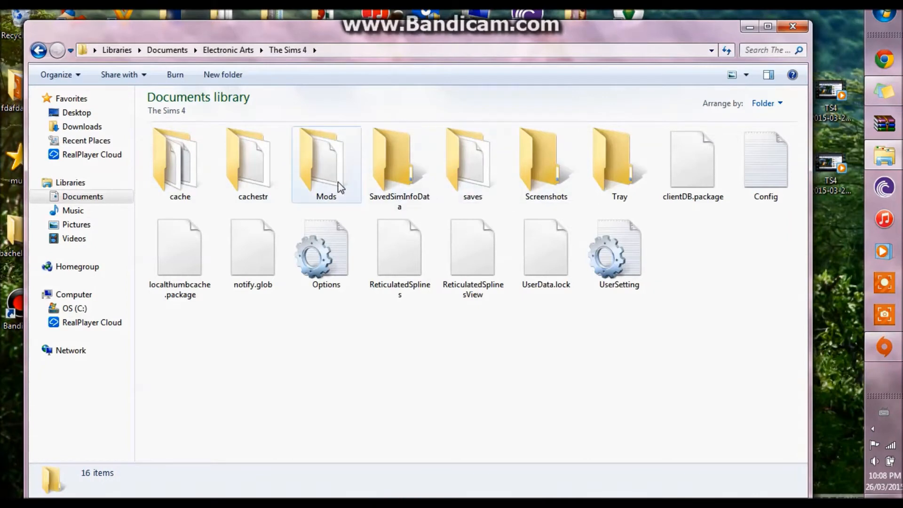
# Inspect the new Mods folder, holding only Resource.cfg, and the saves folder.
pyautogui.doubleClick(325, 161)
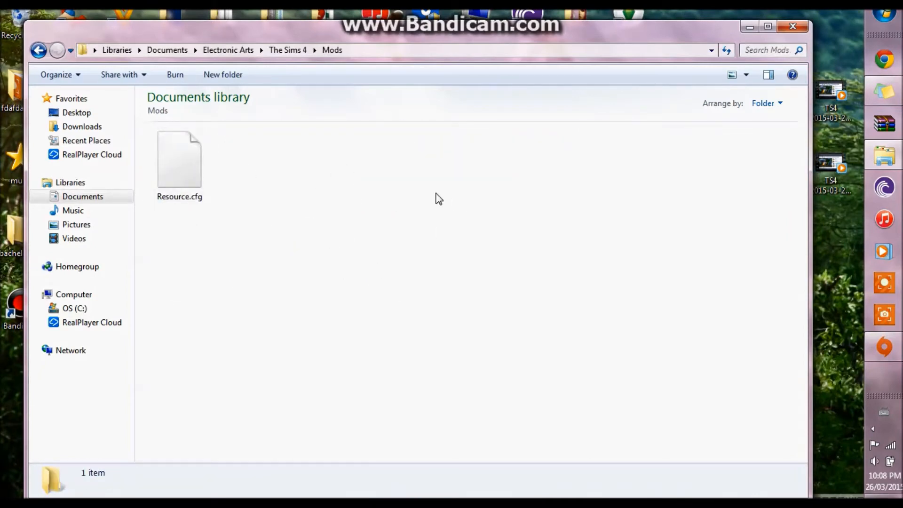
pyautogui.click(38, 50)
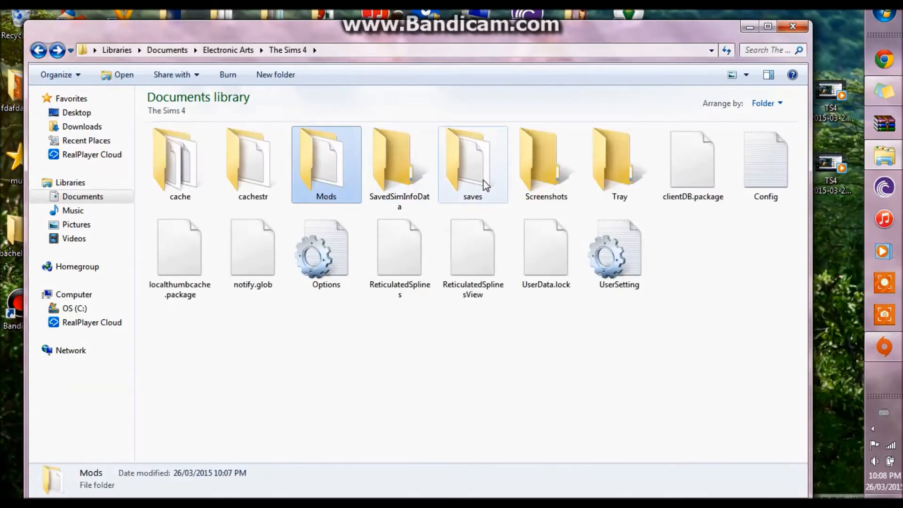
pyautogui.doubleClick(472, 161)
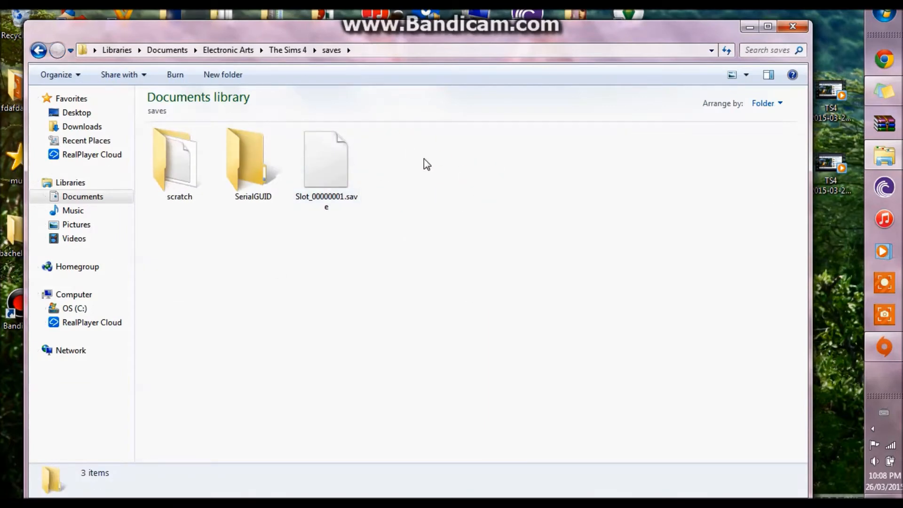
pyautogui.click(38, 50)
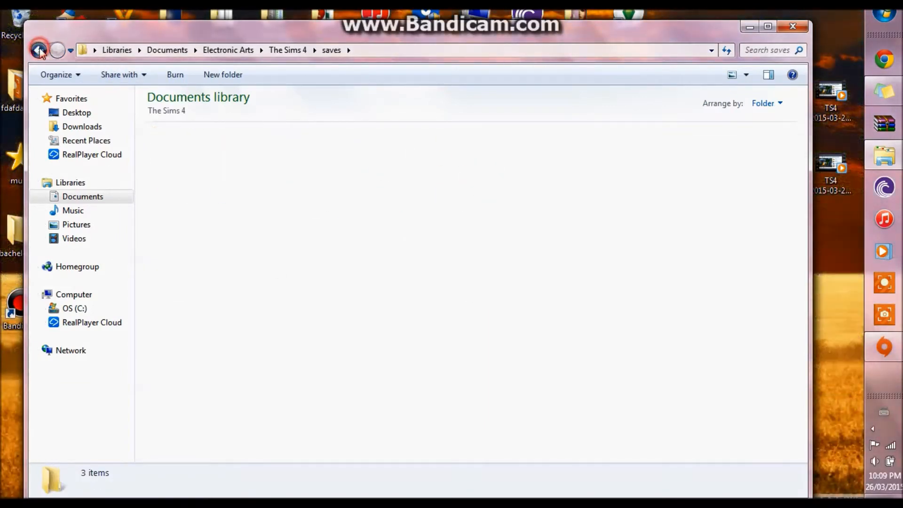
pyautogui.click(39, 50)
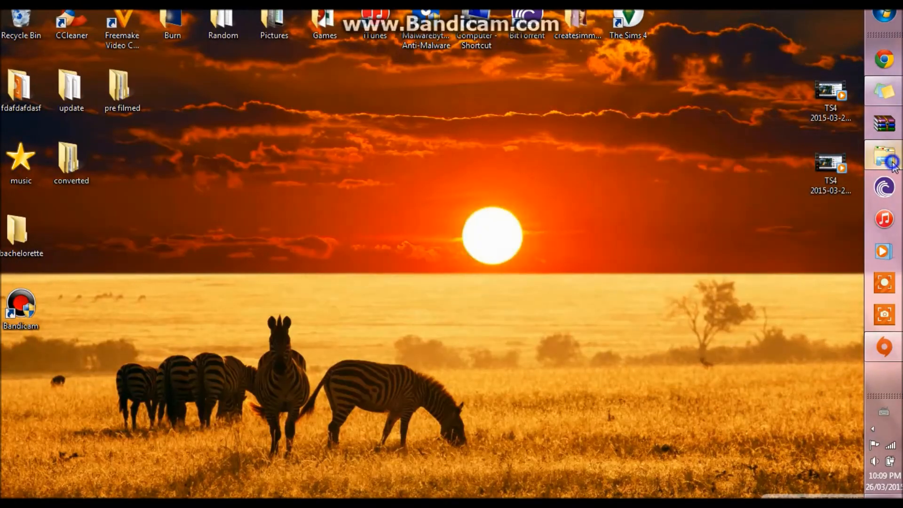
pyautogui.moveTo(740, 194)
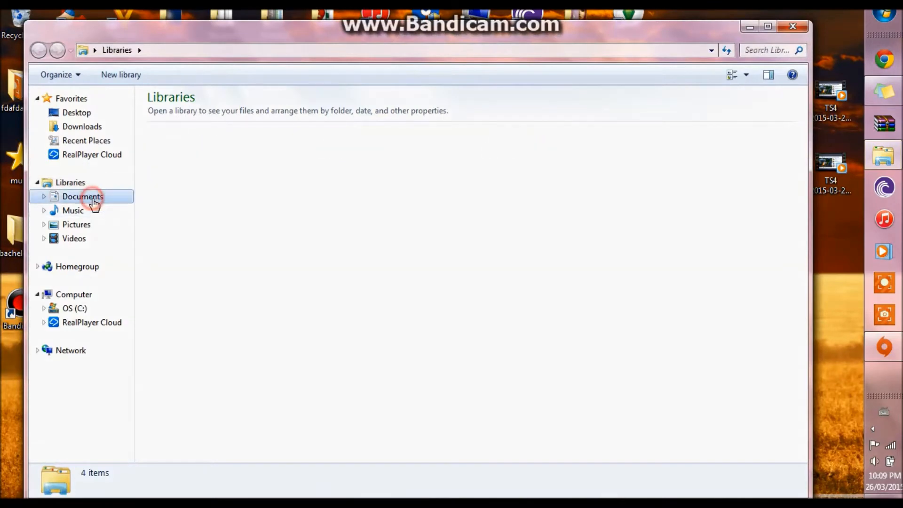
# Open The Sims 4 Old, then the new The Sims 4's Mods and saves folders.
pyautogui.doubleClick(82, 196)
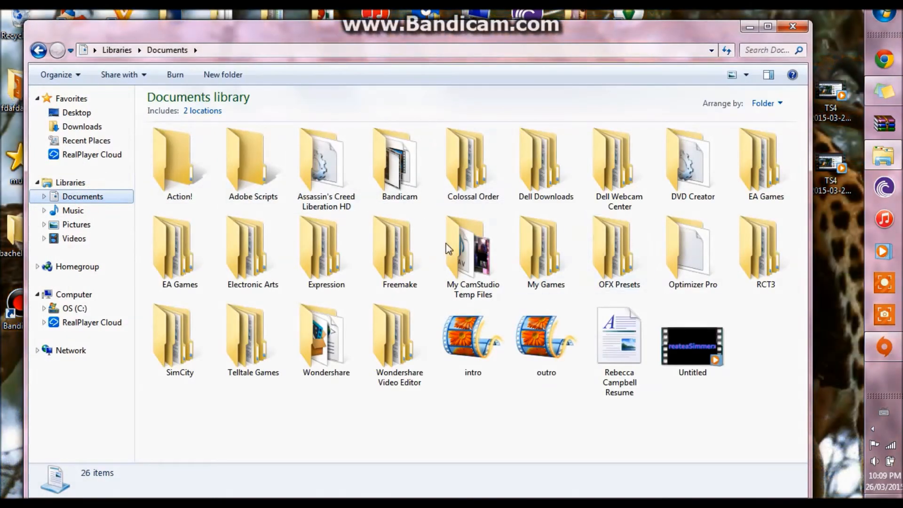
pyautogui.doubleClick(252, 248)
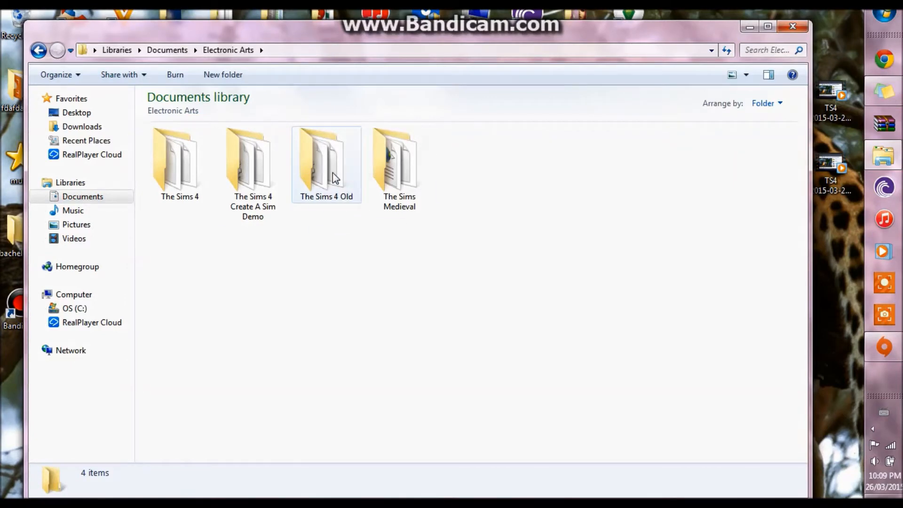
pyautogui.moveTo(331, 164)
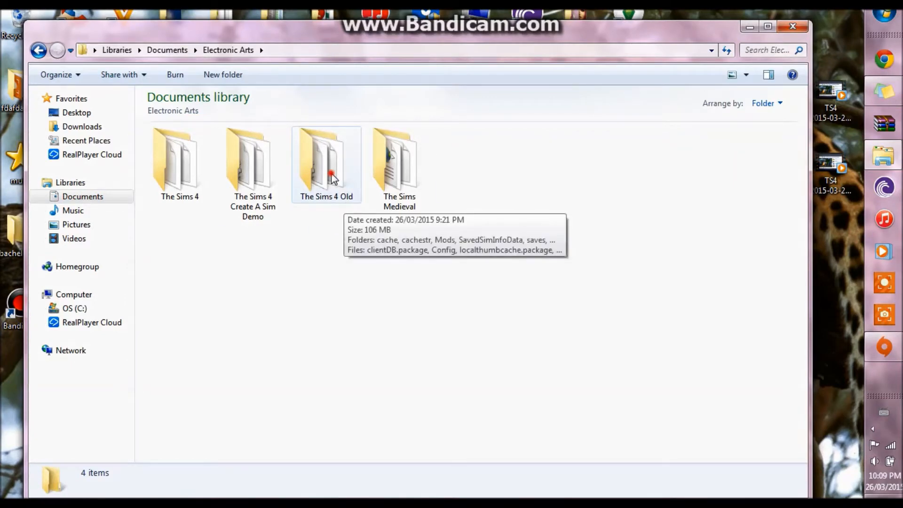
pyautogui.doubleClick(326, 162)
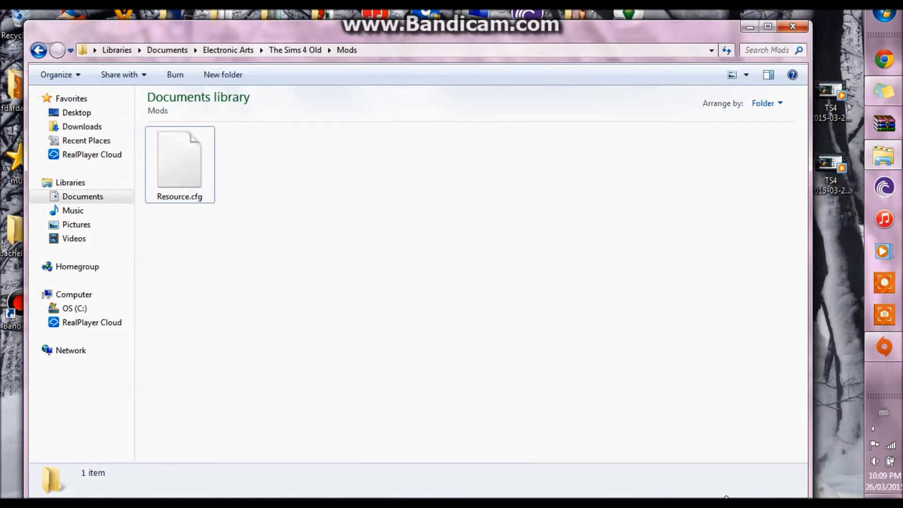
pyautogui.moveTo(883, 156)
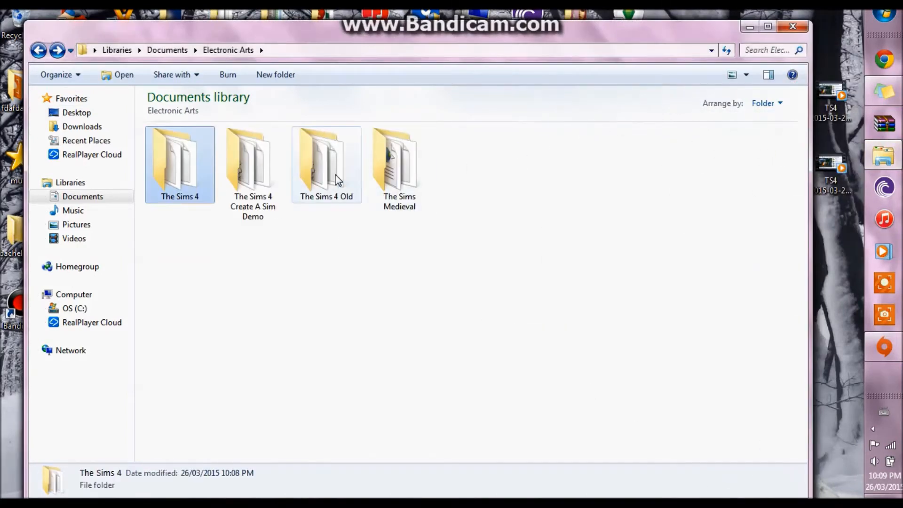
pyautogui.doubleClick(179, 161)
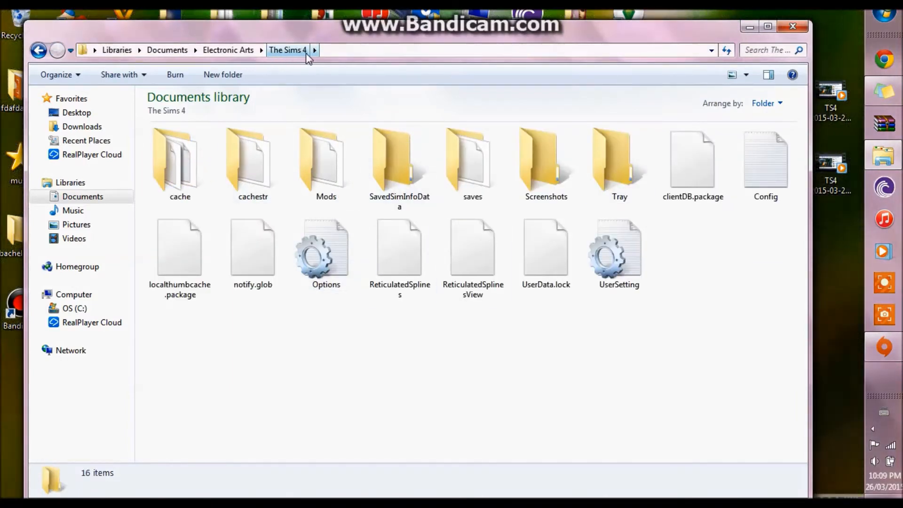
pyautogui.doubleClick(326, 160)
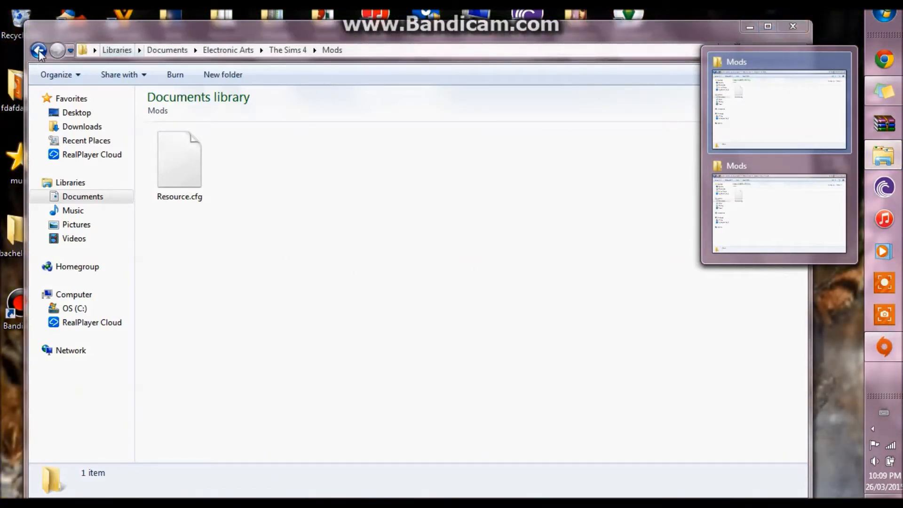
pyautogui.click(38, 50)
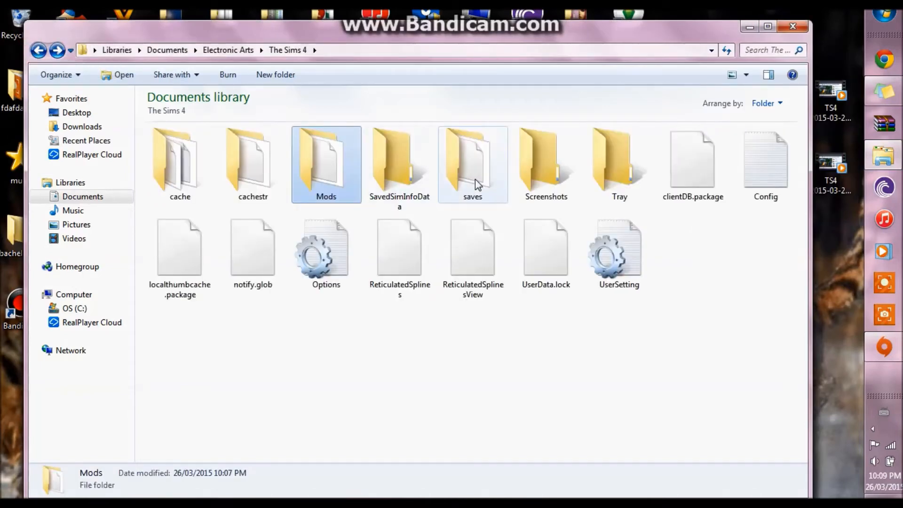
pyautogui.doubleClick(472, 162)
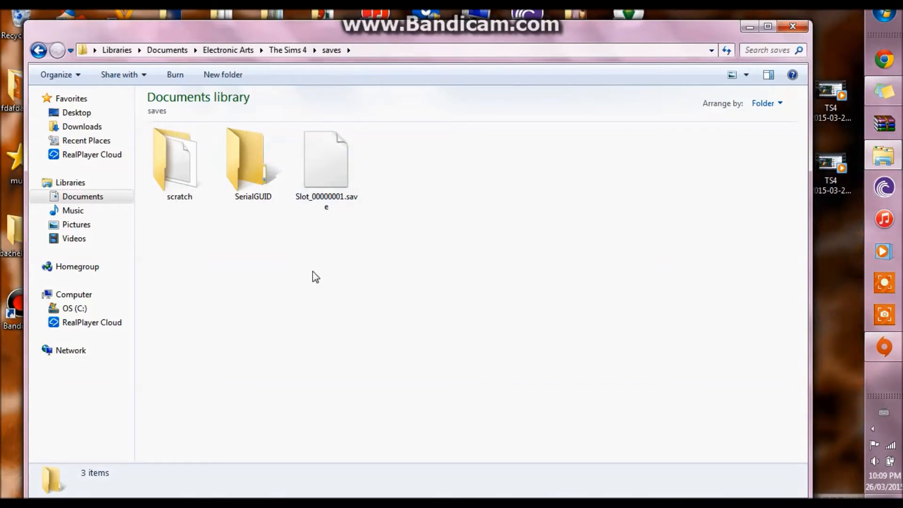
pyautogui.moveTo(255, 53)
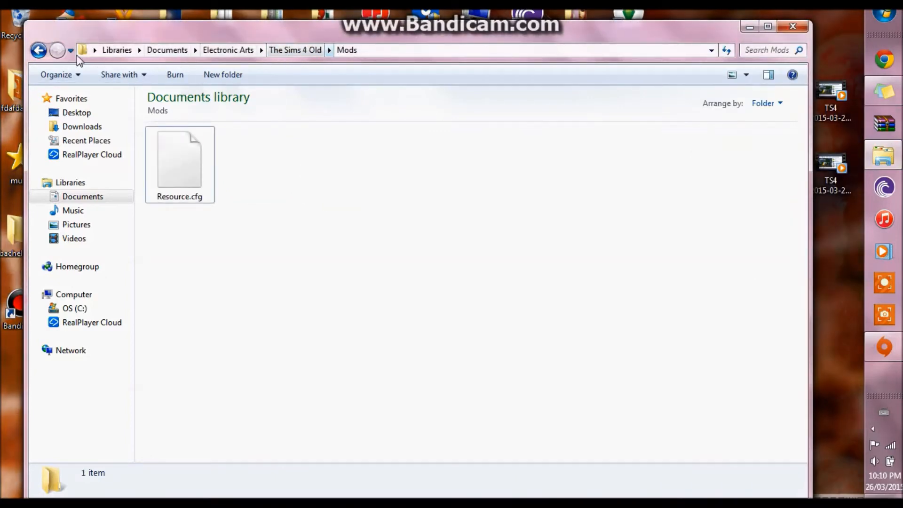
# Open The Sims 4 Old's saves folder, confirm the merge and select all save files.
pyautogui.click(38, 50)
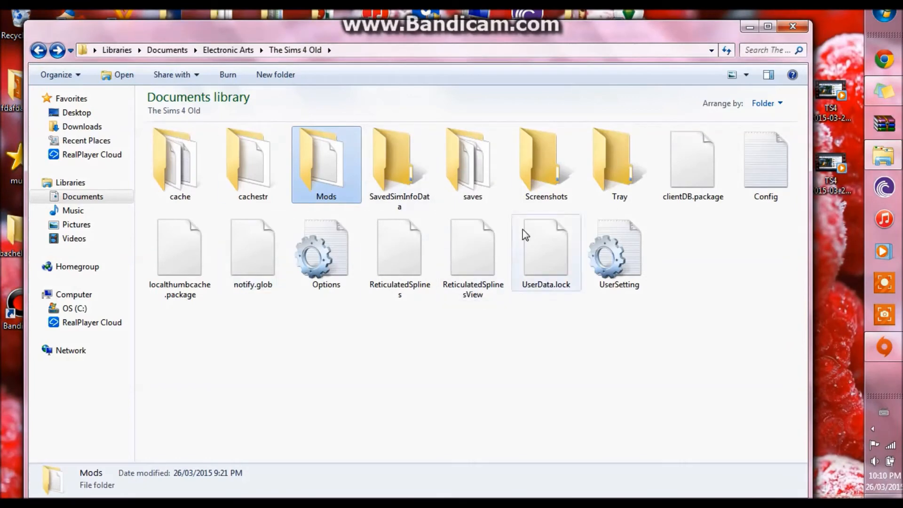
pyautogui.doubleClick(471, 163)
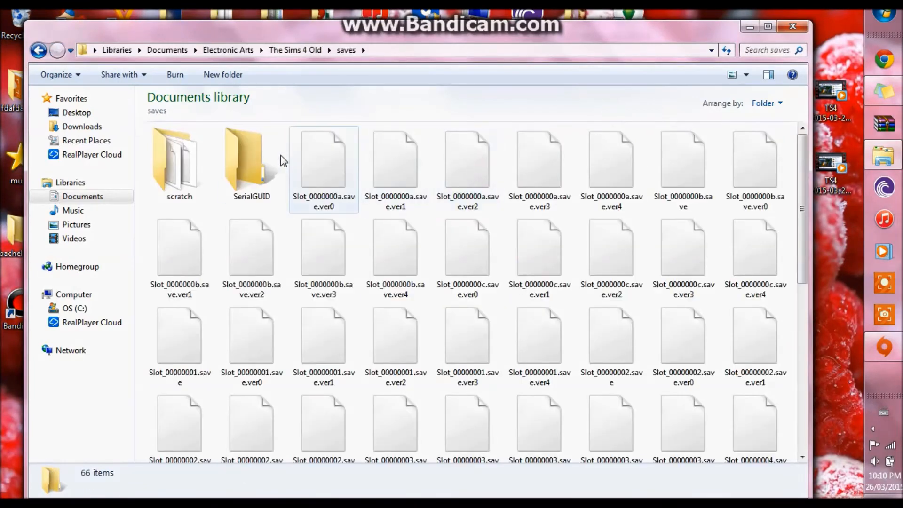
pyautogui.scroll(-3)
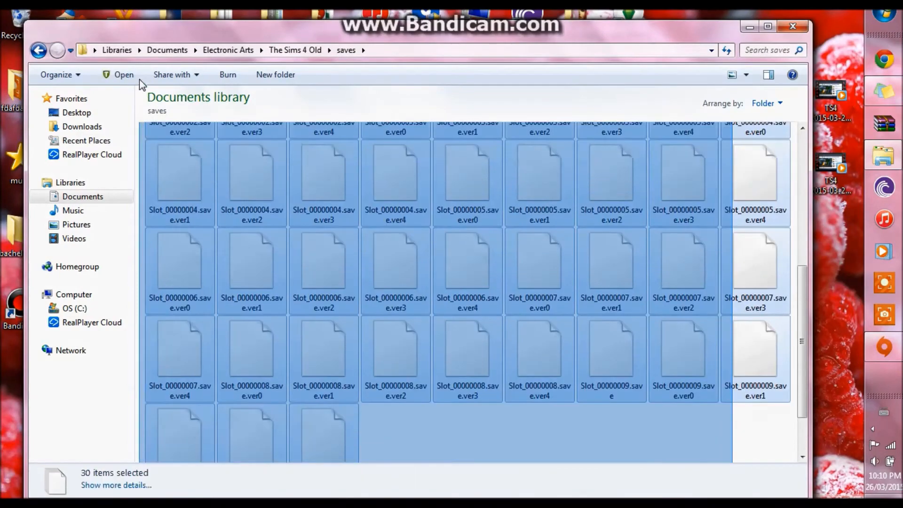
pyautogui.scroll(3)
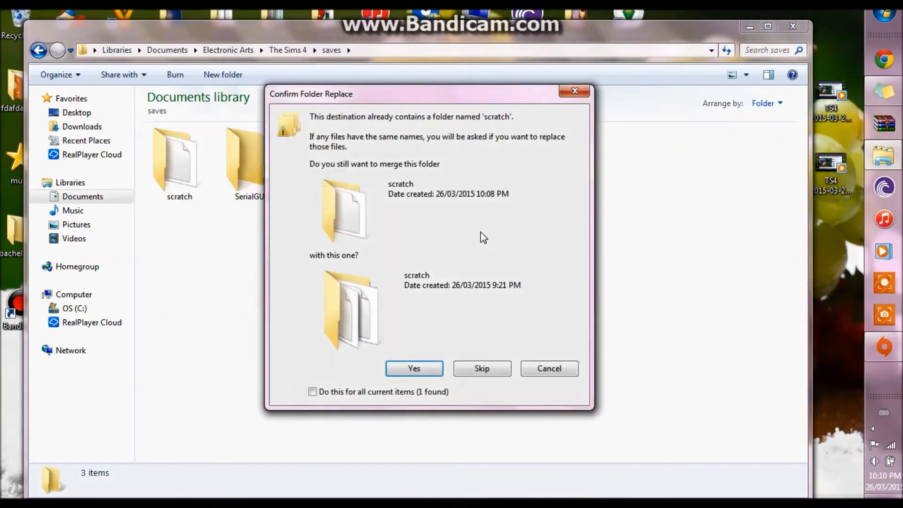
pyautogui.click(313, 392)
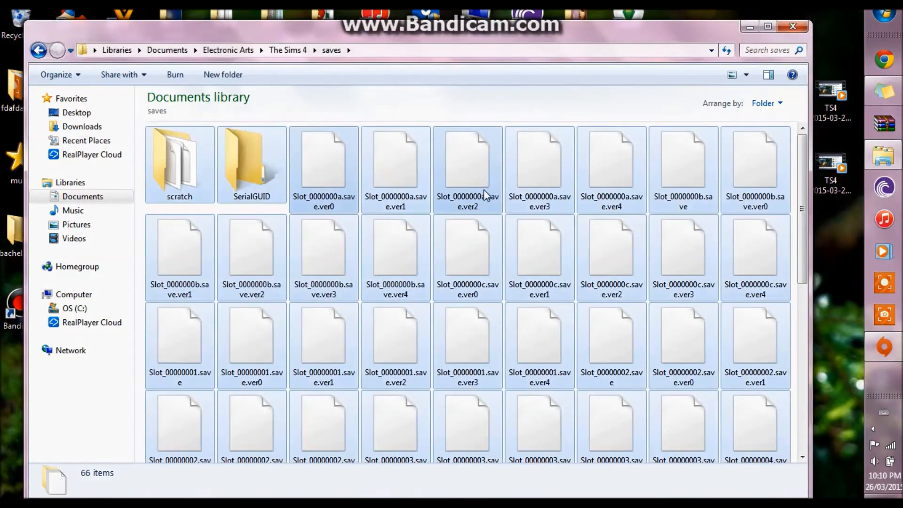
pyautogui.press('ctrl+a')
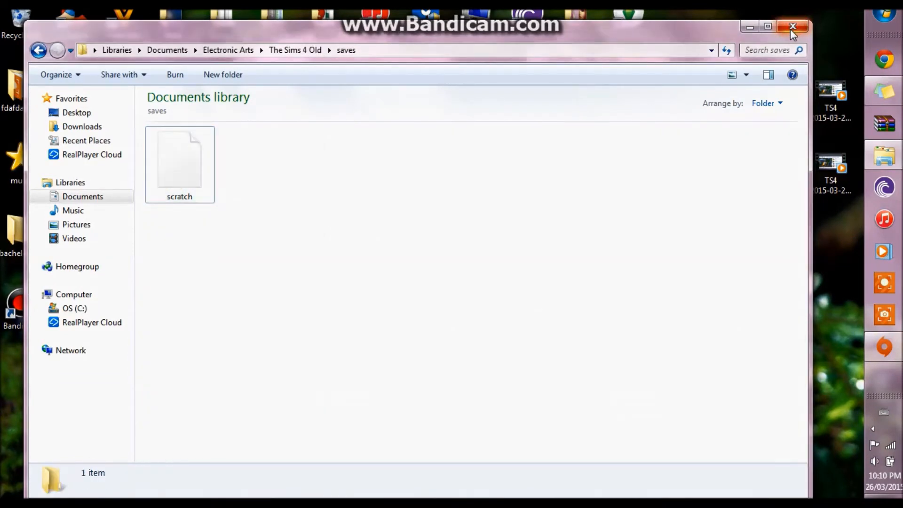
# Close the old saves window and reopen Electronic Arts > The Sims 4.
pyautogui.click(792, 27)
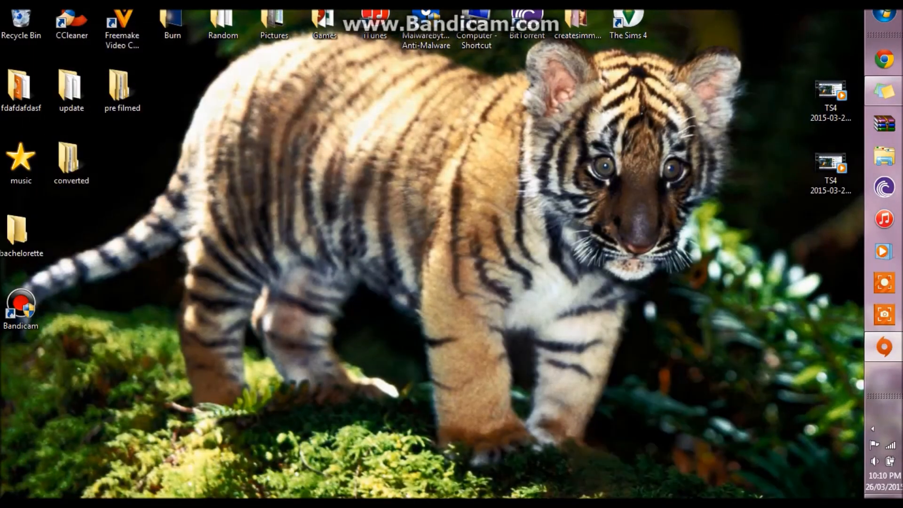
pyautogui.doubleClick(476, 23)
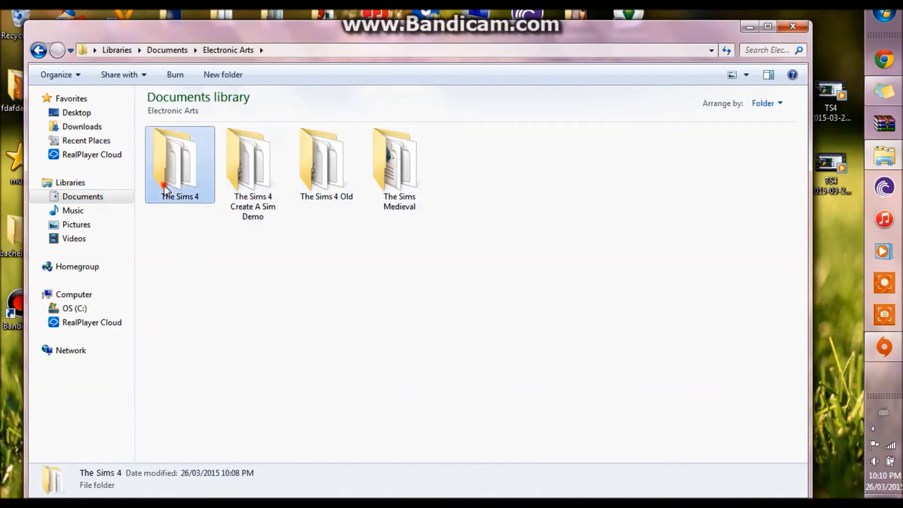
pyautogui.doubleClick(179, 164)
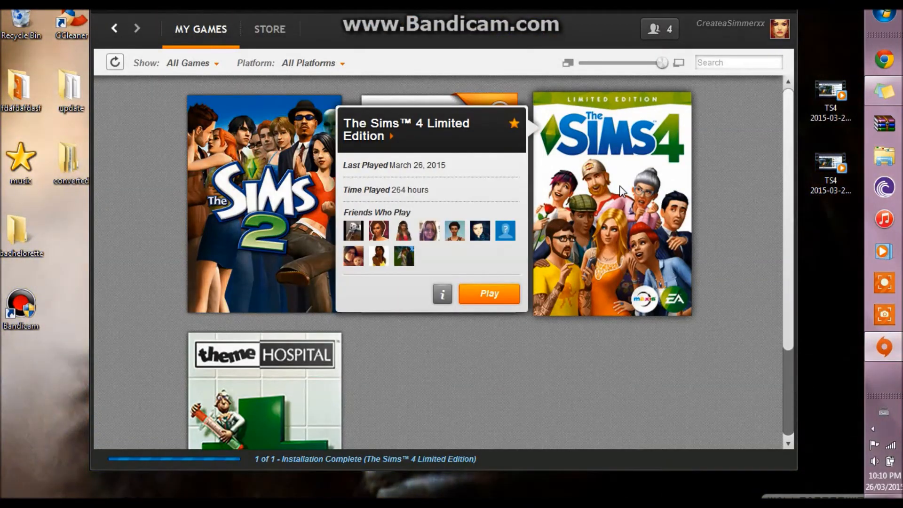
pyautogui.moveTo(674, 201)
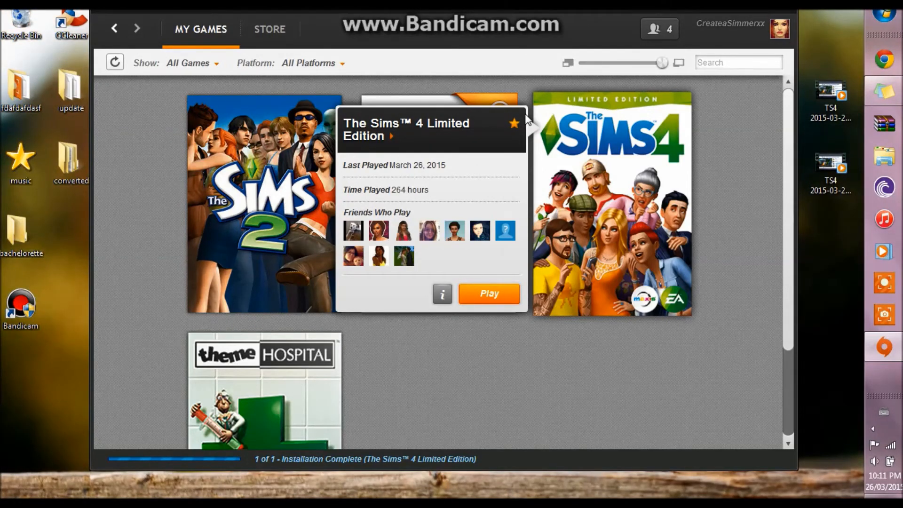
pyautogui.moveTo(886, 286)
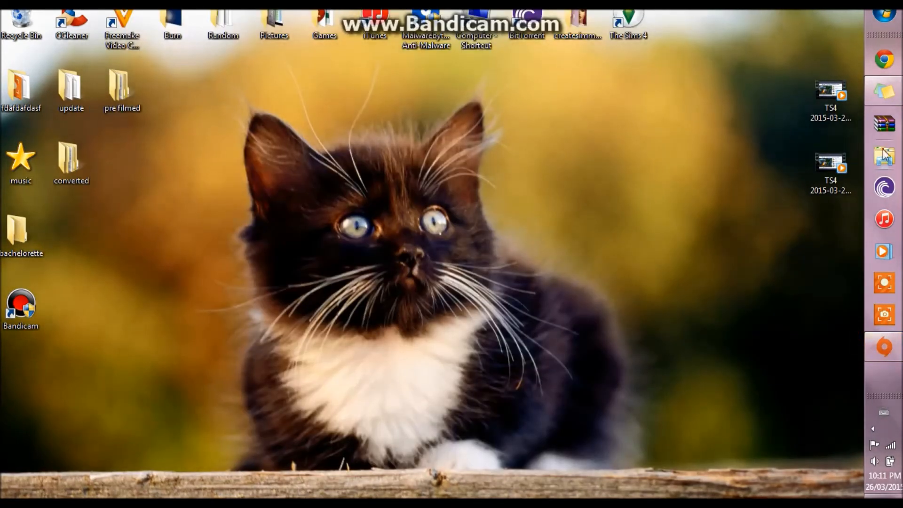
pyautogui.doubleClick(475, 23)
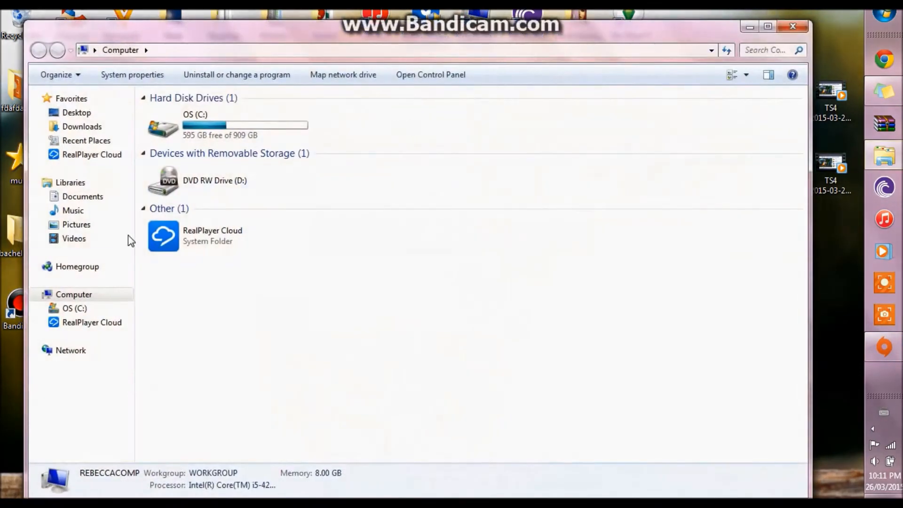
pyautogui.click(83, 196)
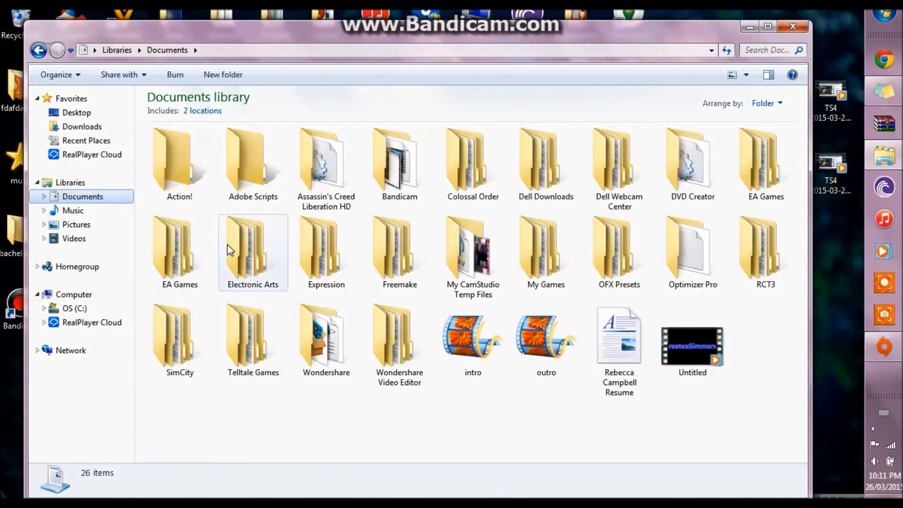
pyautogui.doubleClick(253, 251)
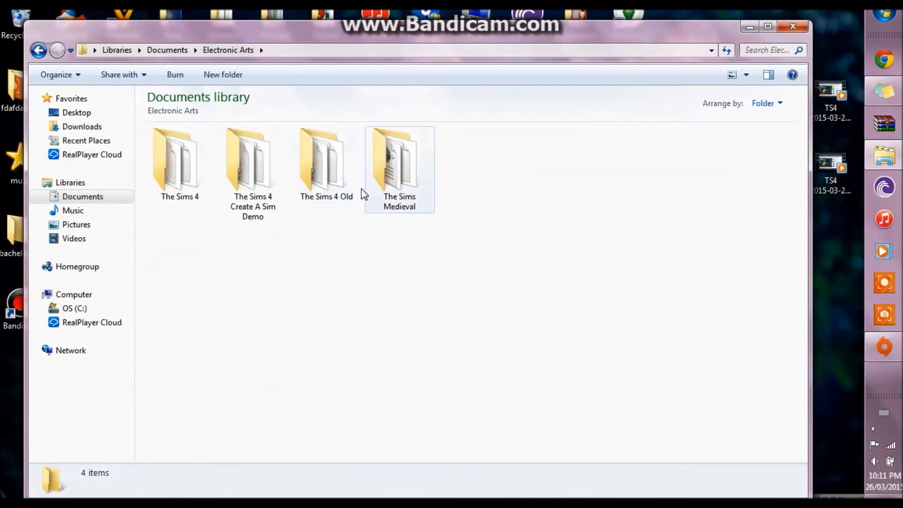
pyautogui.click(179, 161)
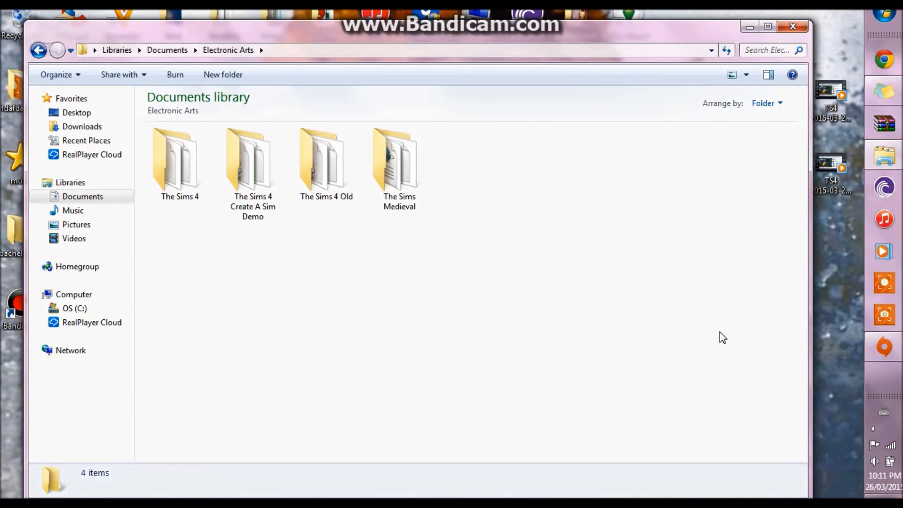
pyautogui.click(326, 164)
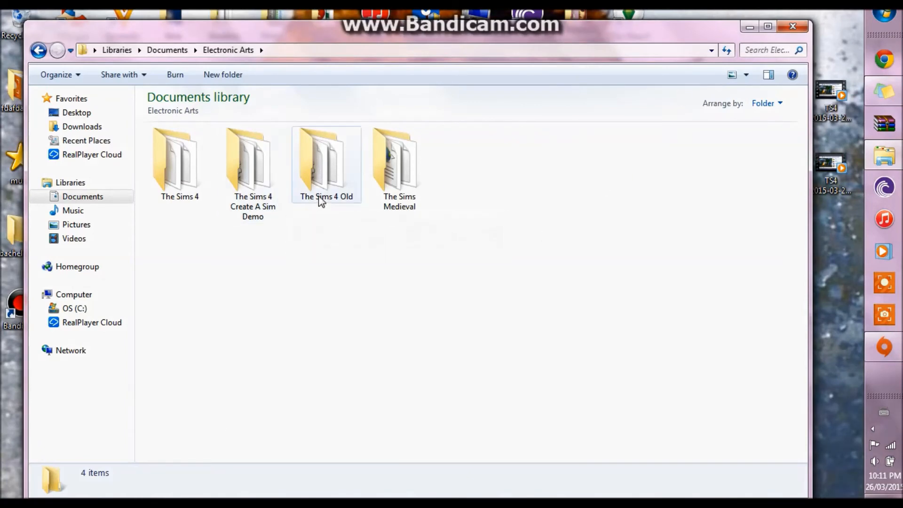
pyautogui.moveTo(320, 165)
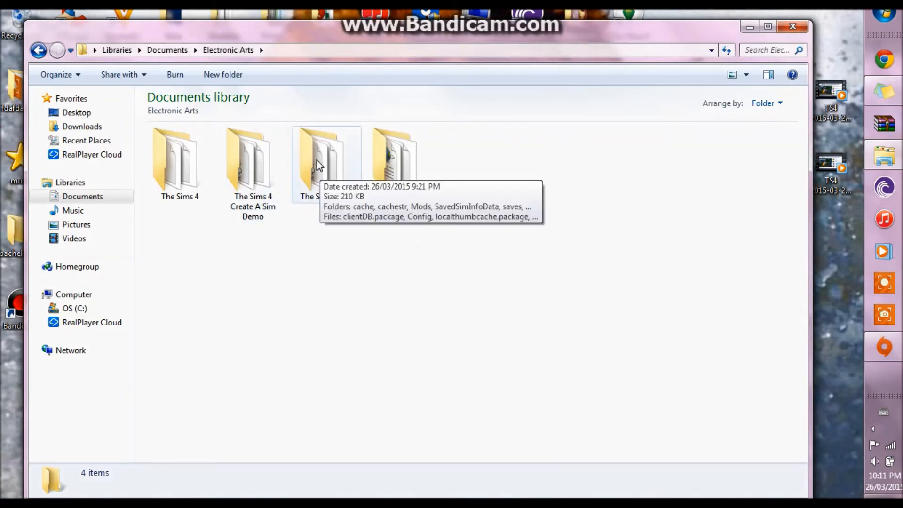
pyautogui.moveTo(638, 133)
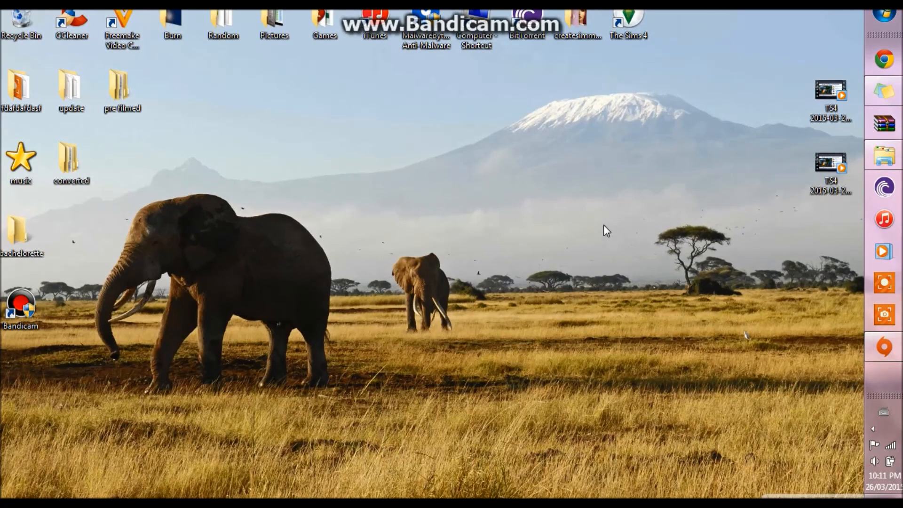
pyautogui.moveTo(583, 175)
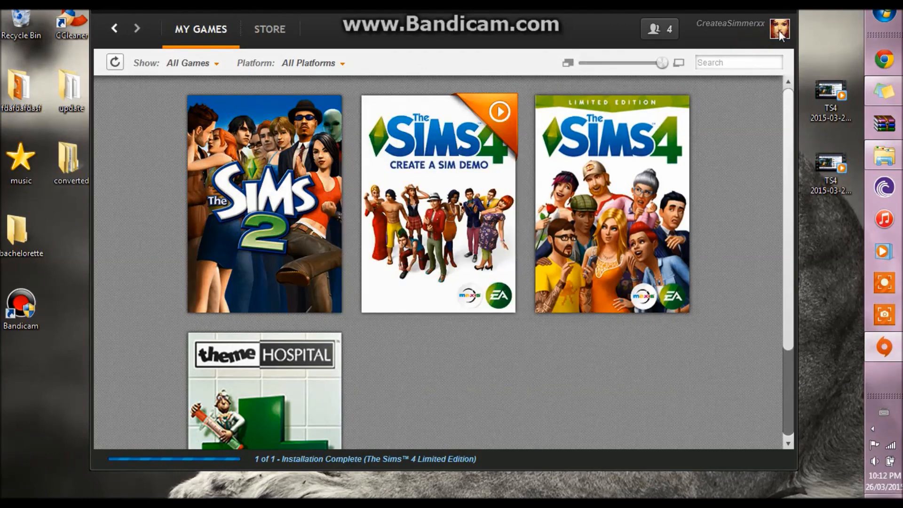
pyautogui.moveTo(798, 67)
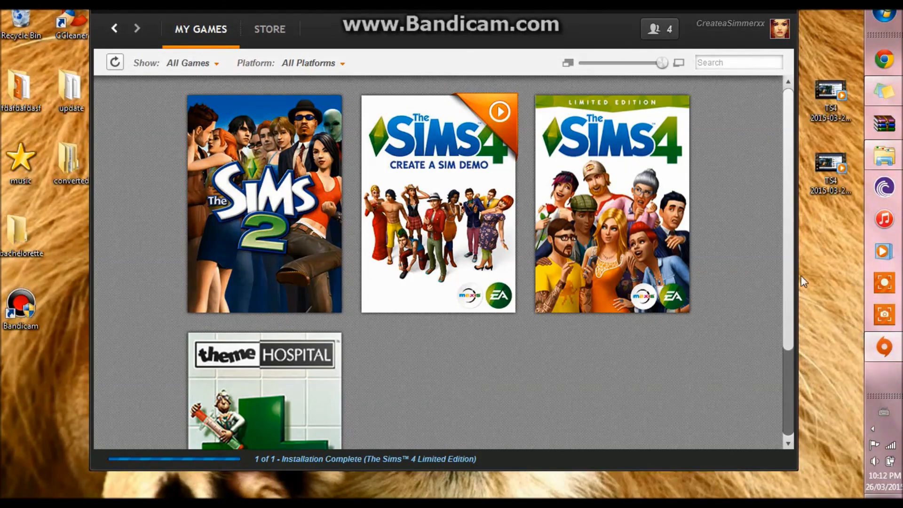
pyautogui.moveTo(708, 95)
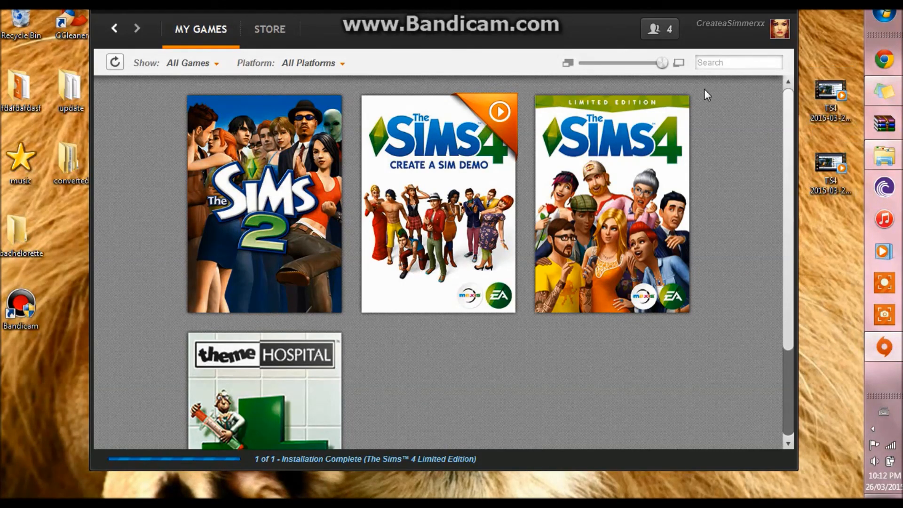